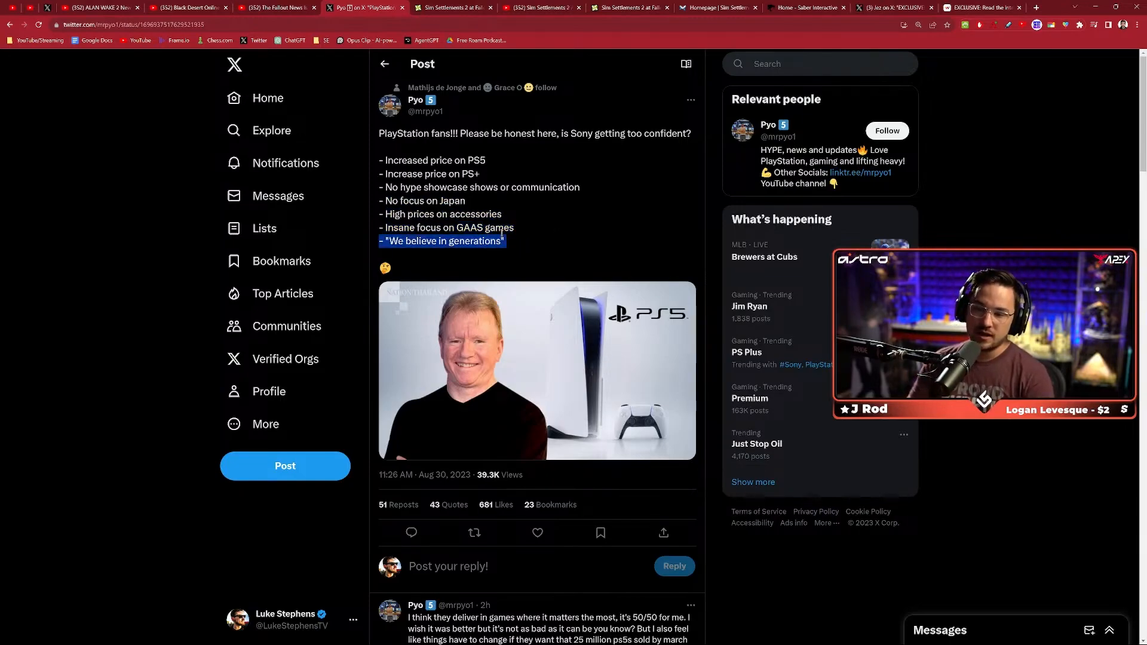
- Play the Concord teaser trailer, switch the player view, and pause at 0:27
{"action": "scroll", "scroll_direction": "down", "scroll_amount": 3}
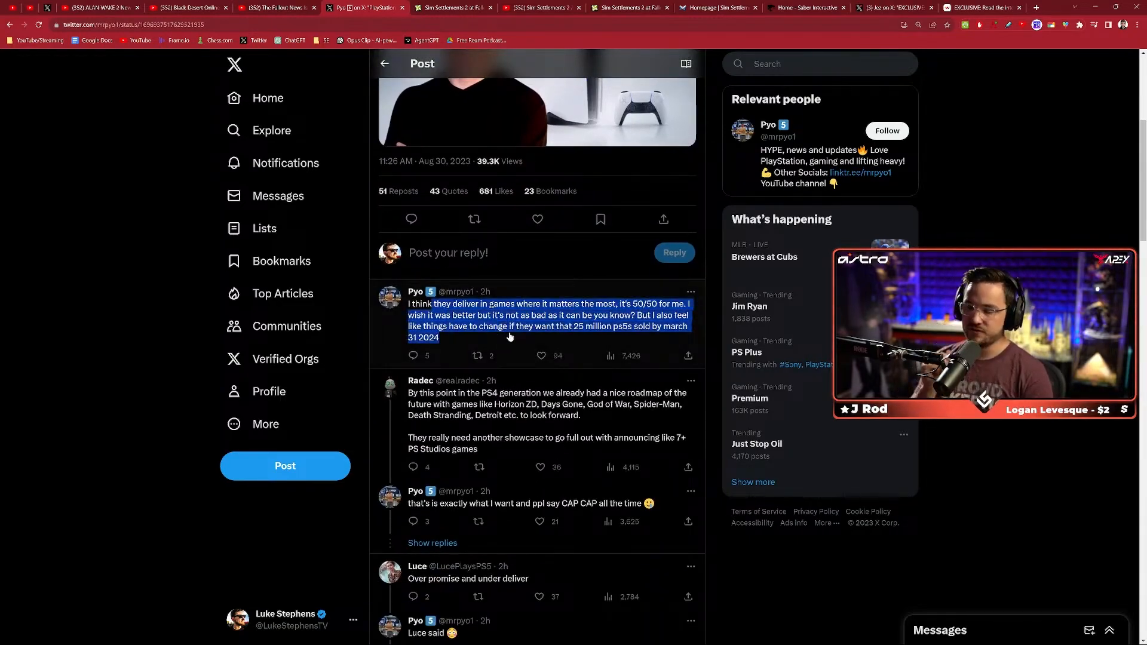
{"action": "mouse_move", "coordinate": [528, 374]}
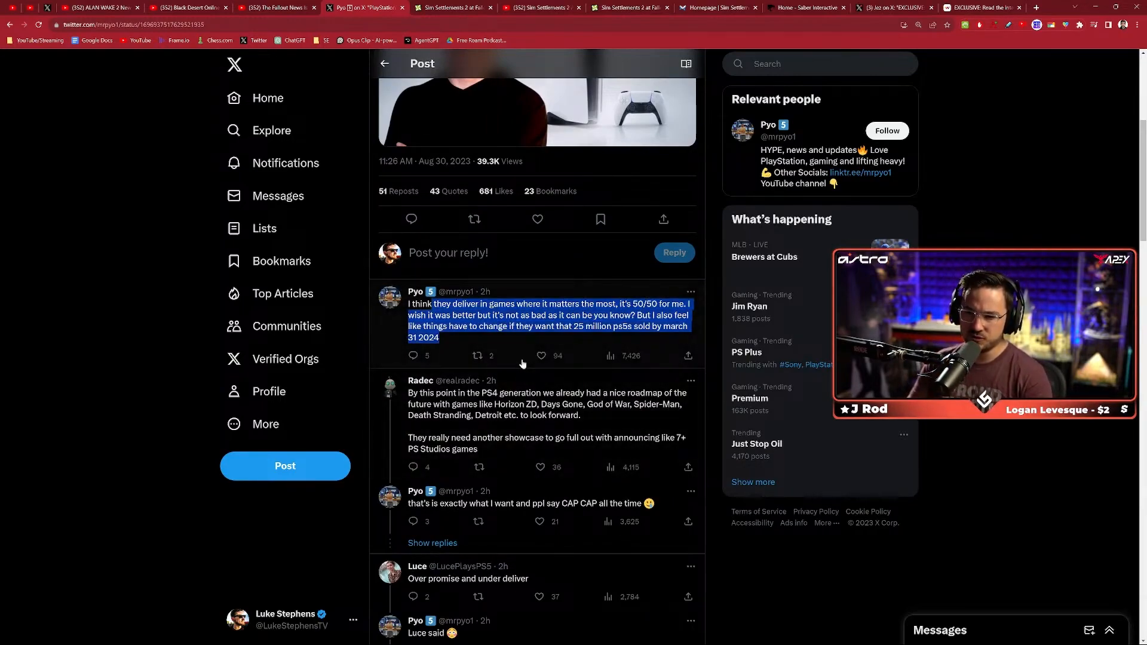
{"action": "mouse_move", "coordinate": [515, 374]}
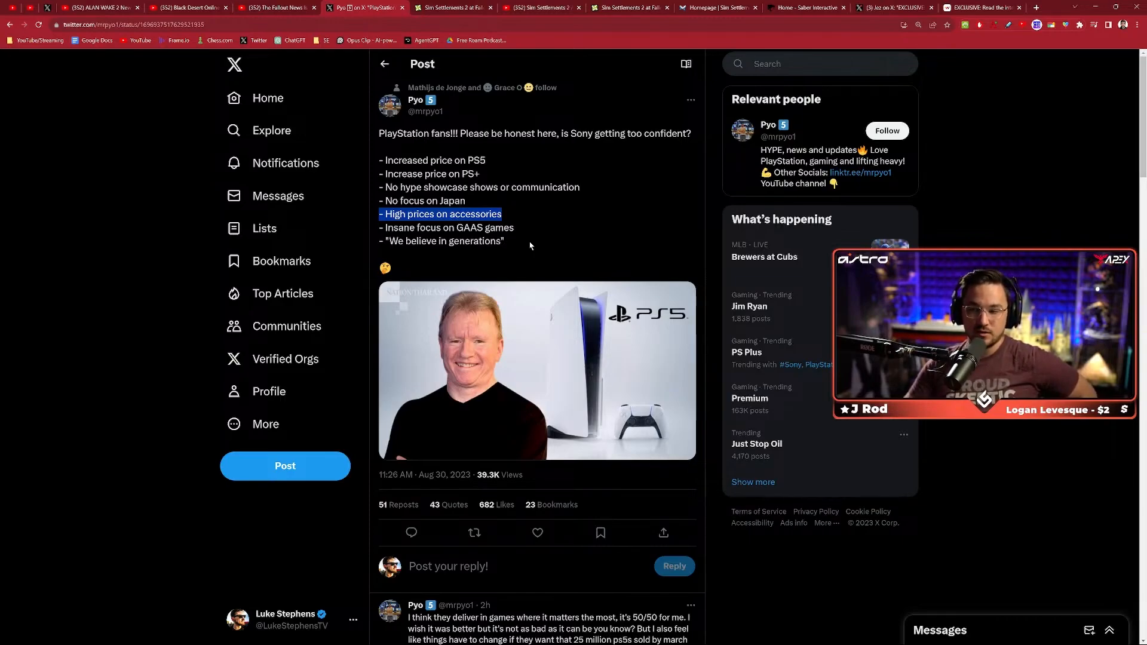
{"action": "left_click", "coordinate": [485, 210]}
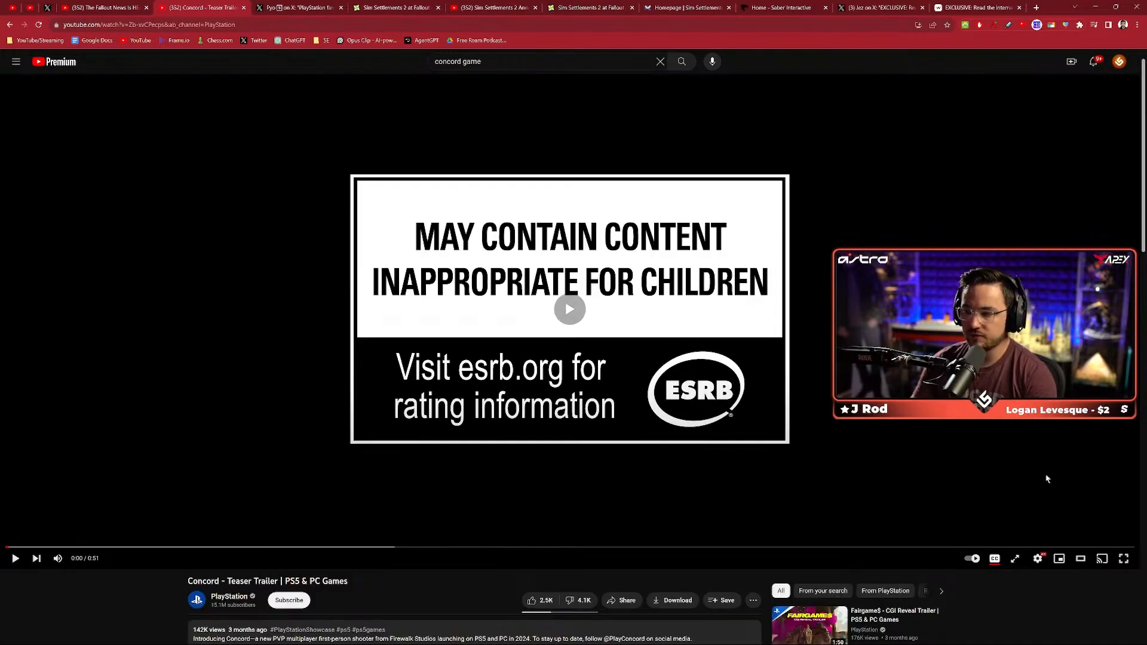
{"action": "left_click", "coordinate": [569, 308]}
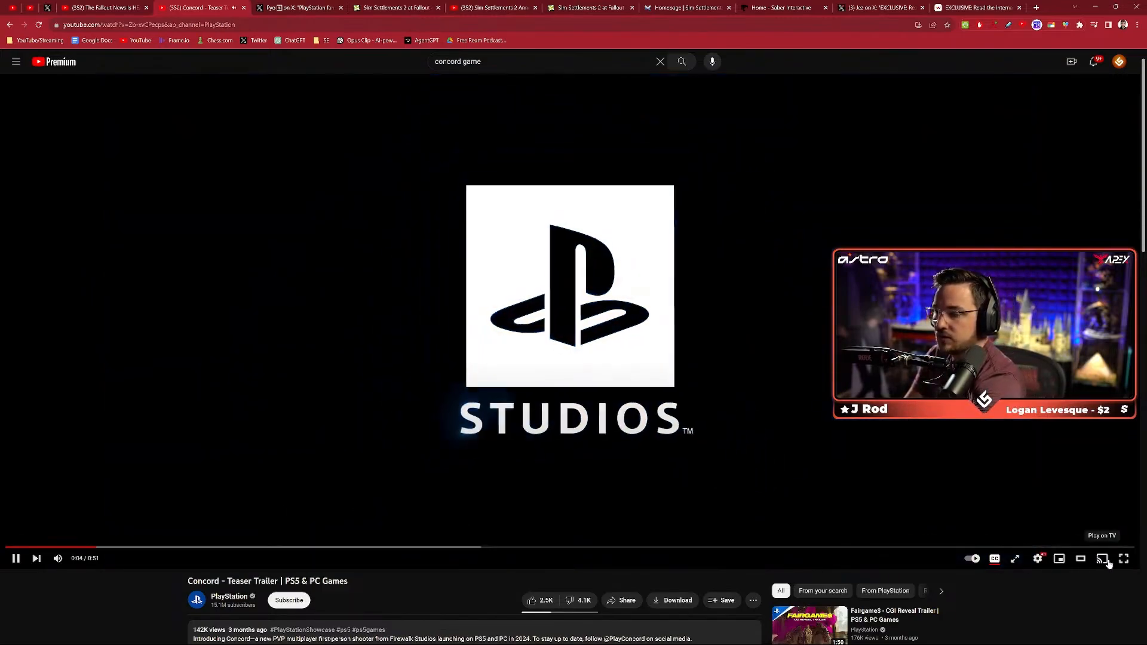
{"action": "left_click", "coordinate": [1124, 559]}
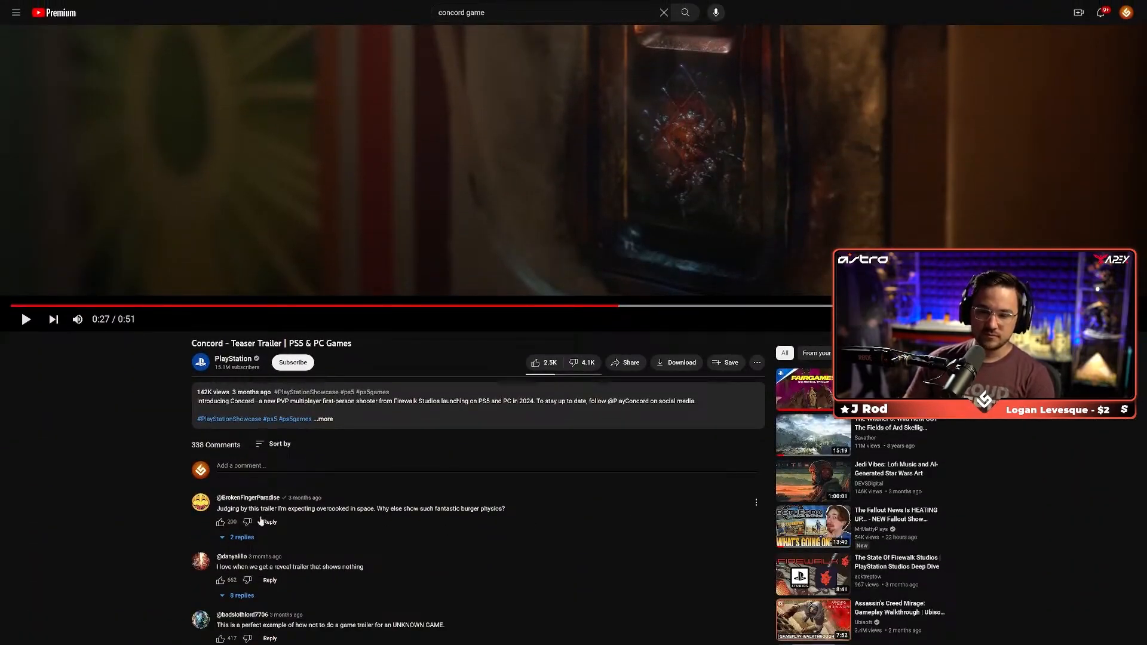
- Highlight the top burger-physics comment and expand the description showing May 24, 2023
{"action": "triple_click", "coordinate": [367, 509]}
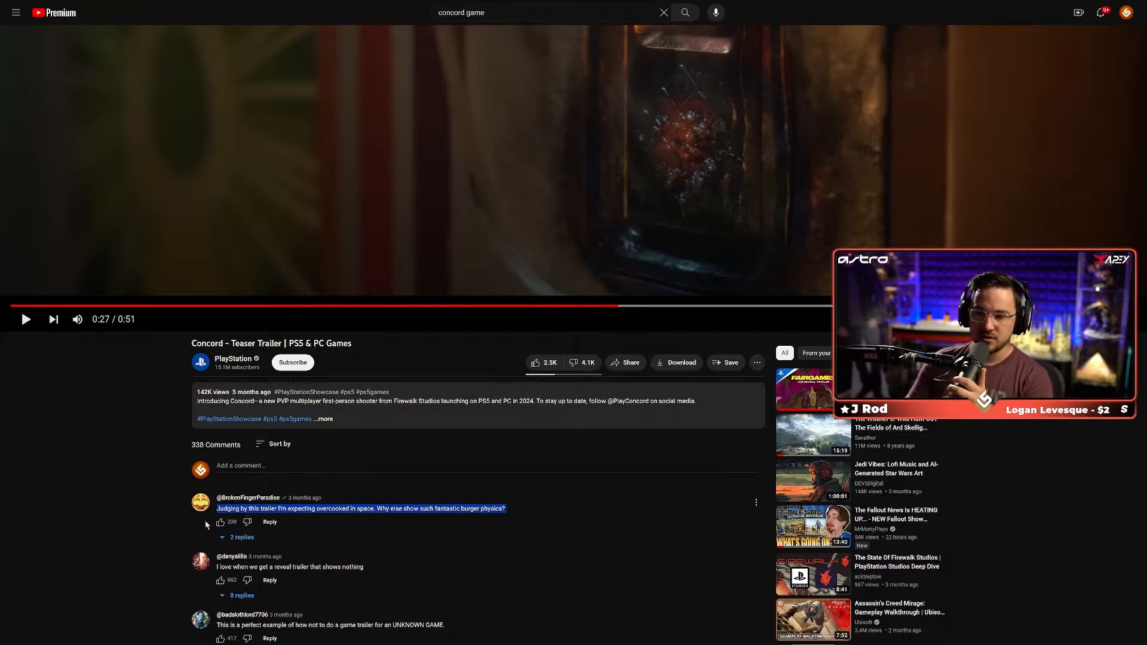
{"action": "mouse_move", "coordinate": [325, 566]}
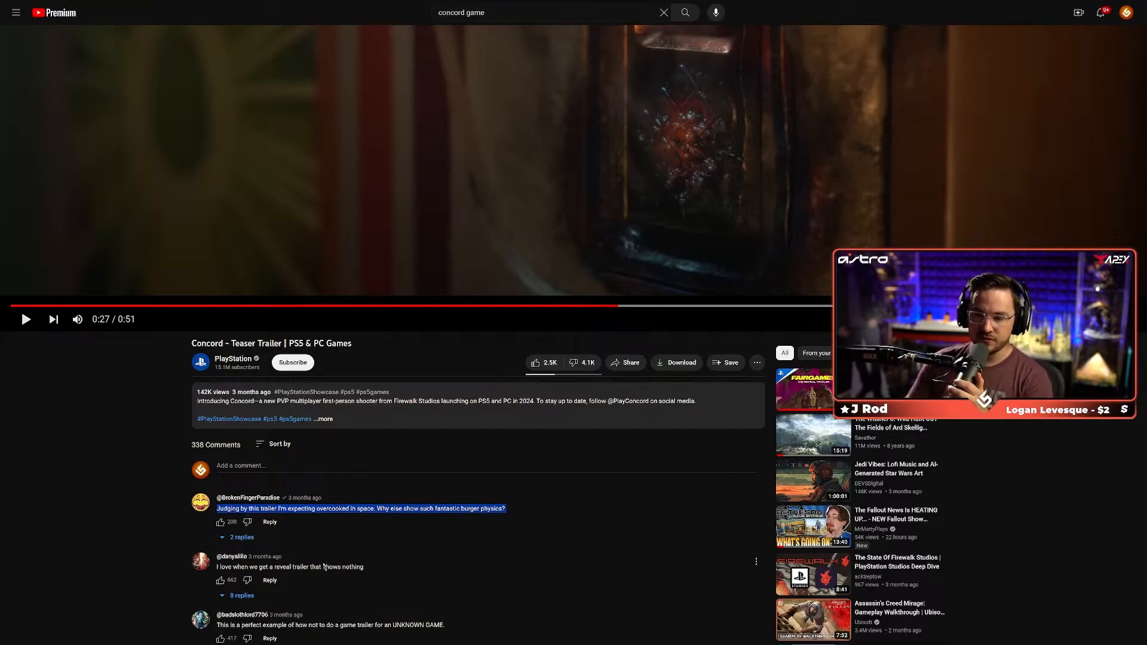
{"action": "mouse_move", "coordinate": [562, 378]}
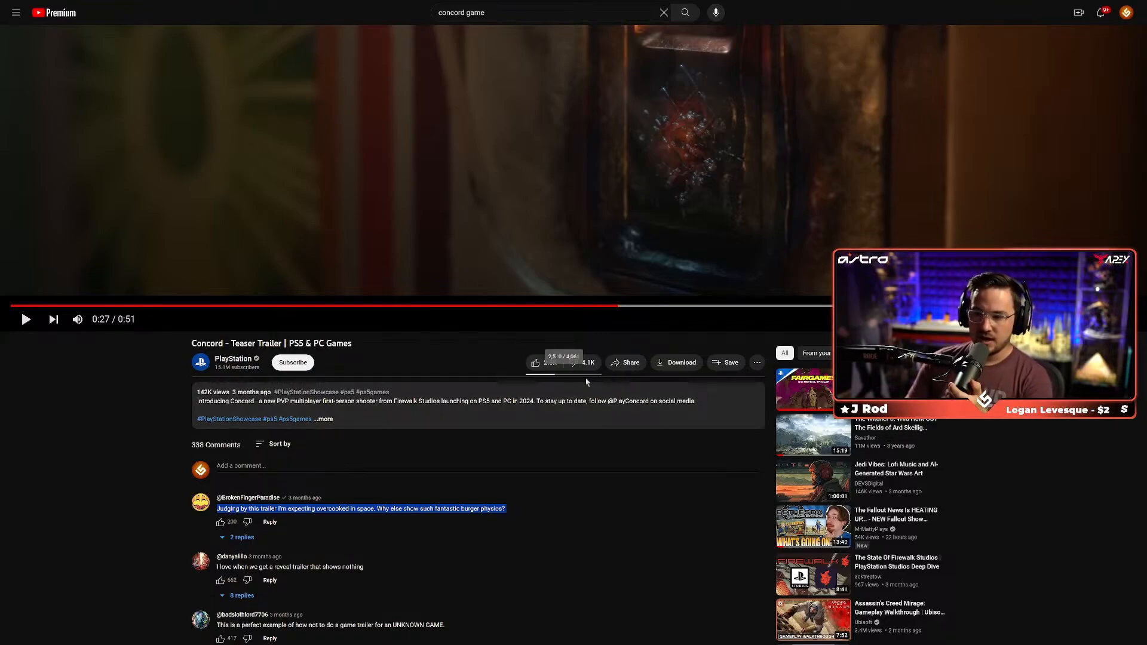
{"action": "left_click", "coordinate": [323, 419]}
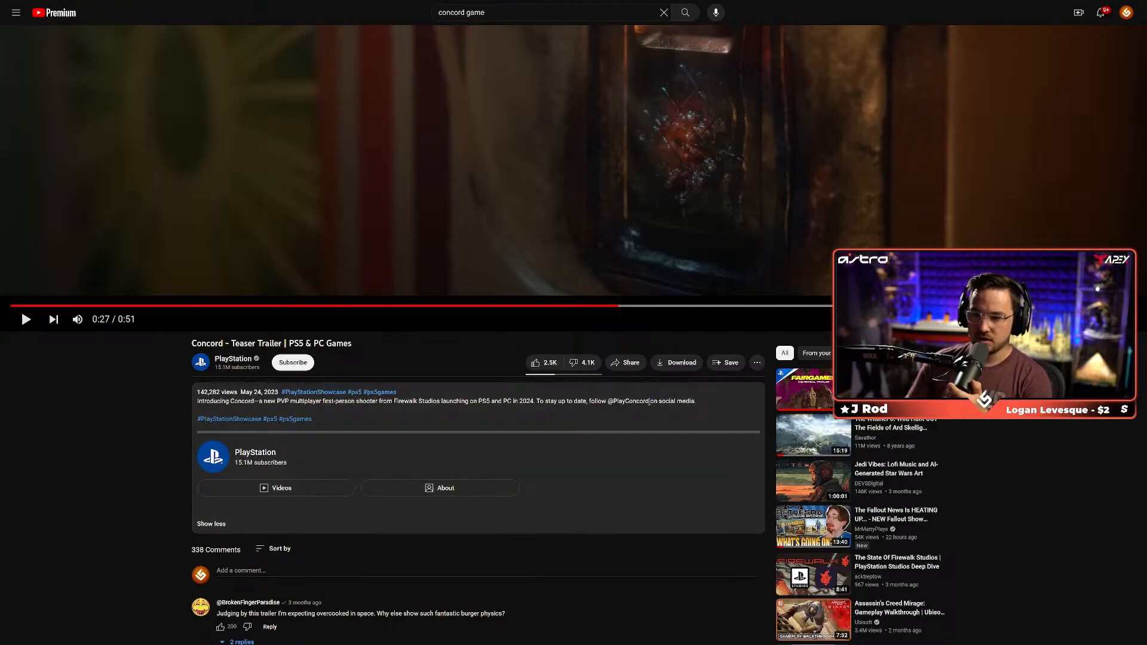
{"action": "mouse_move", "coordinate": [608, 412]}
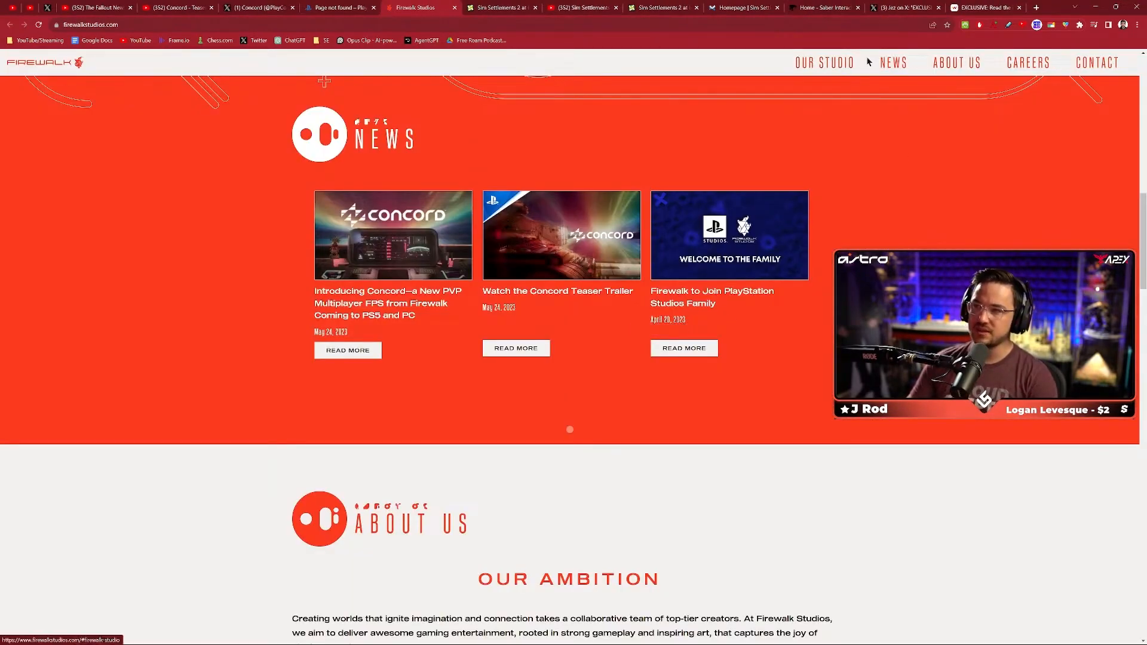
- Browse the Firewalk Studios homepage down to Contact and move to the PlayStation Blog
{"action": "scroll", "scroll_direction": "down", "scroll_amount": 3}
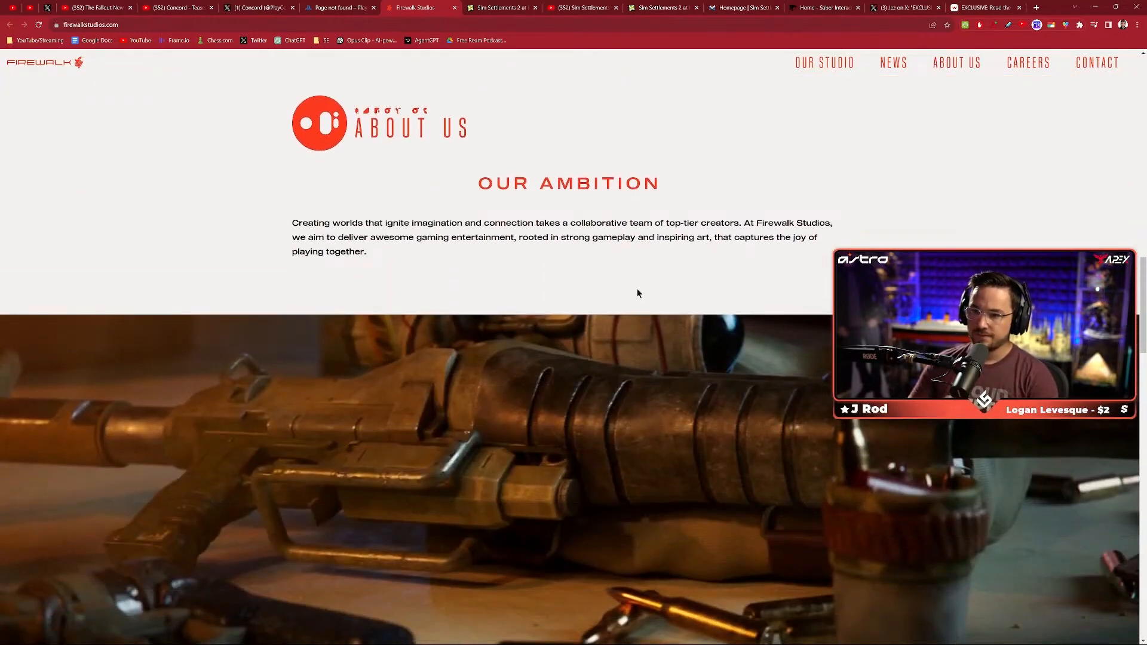
{"action": "left_click", "coordinate": [1029, 62]}
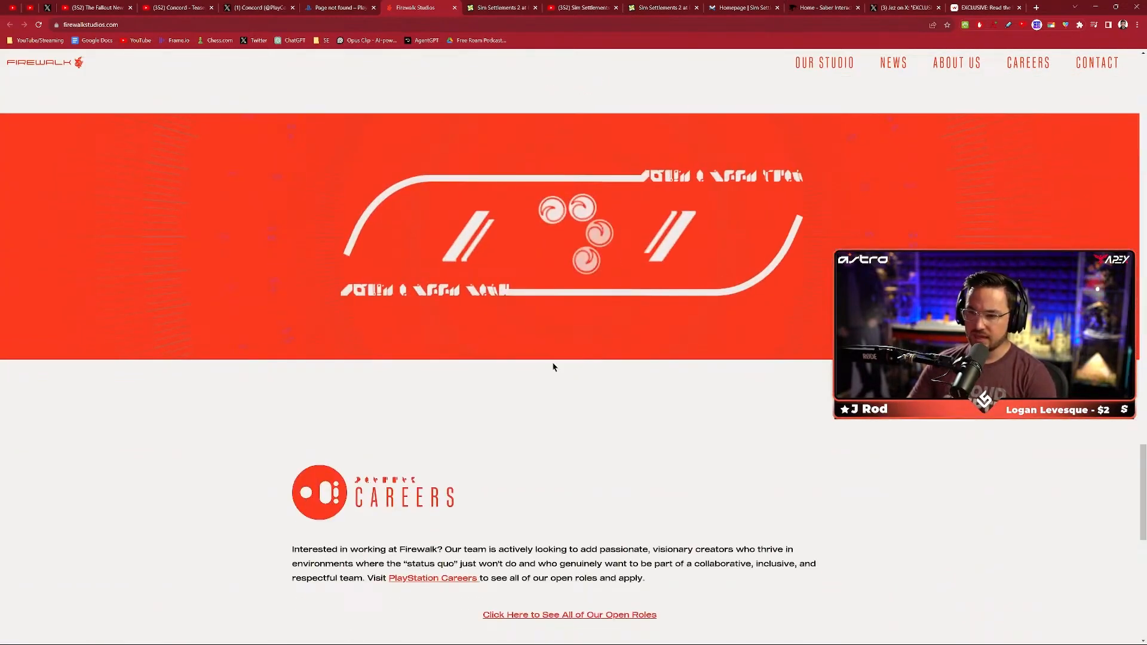
{"action": "scroll", "scroll_direction": "down", "scroll_amount": 3}
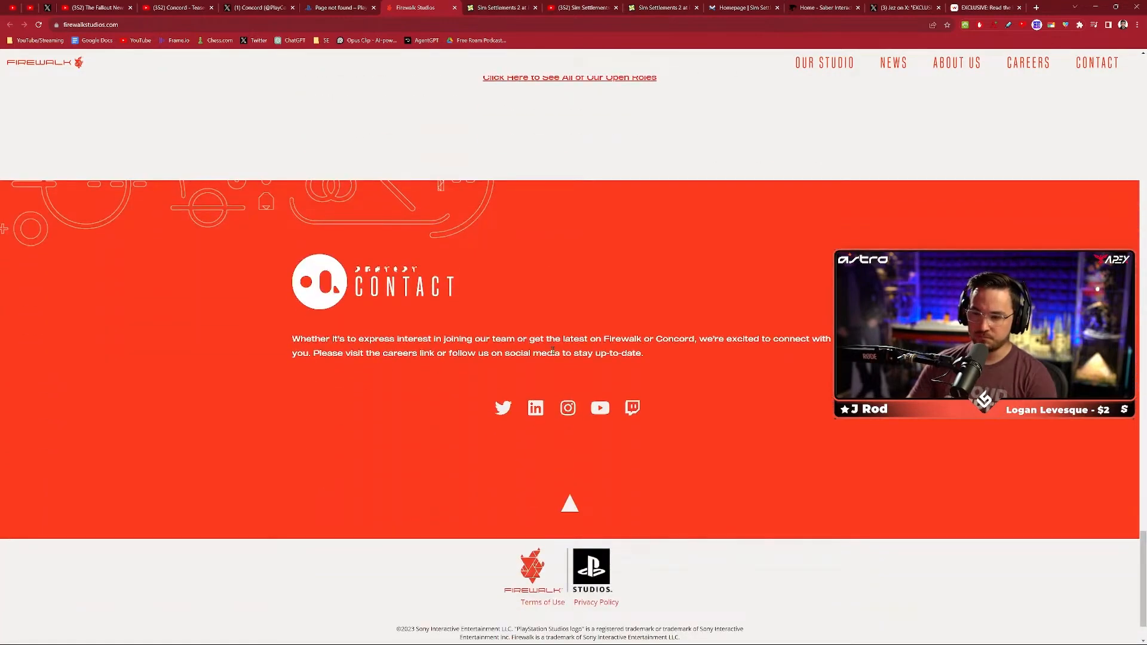
{"action": "scroll", "scroll_direction": "down", "scroll_amount": 3}
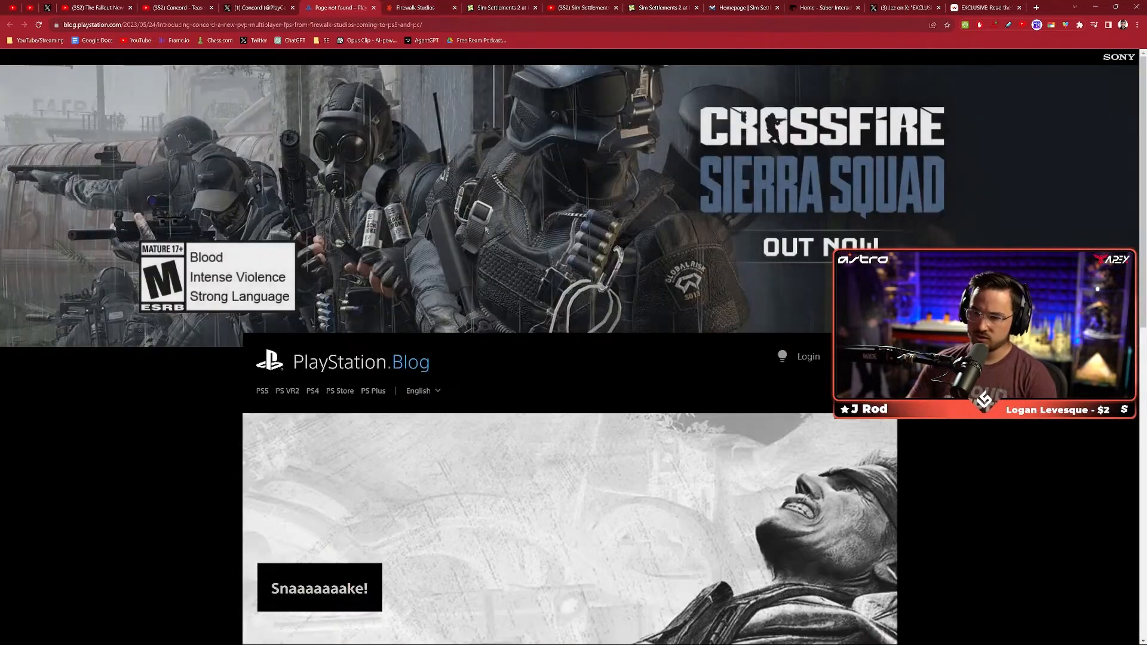
{"action": "scroll", "scroll_direction": "down", "scroll_amount": 3}
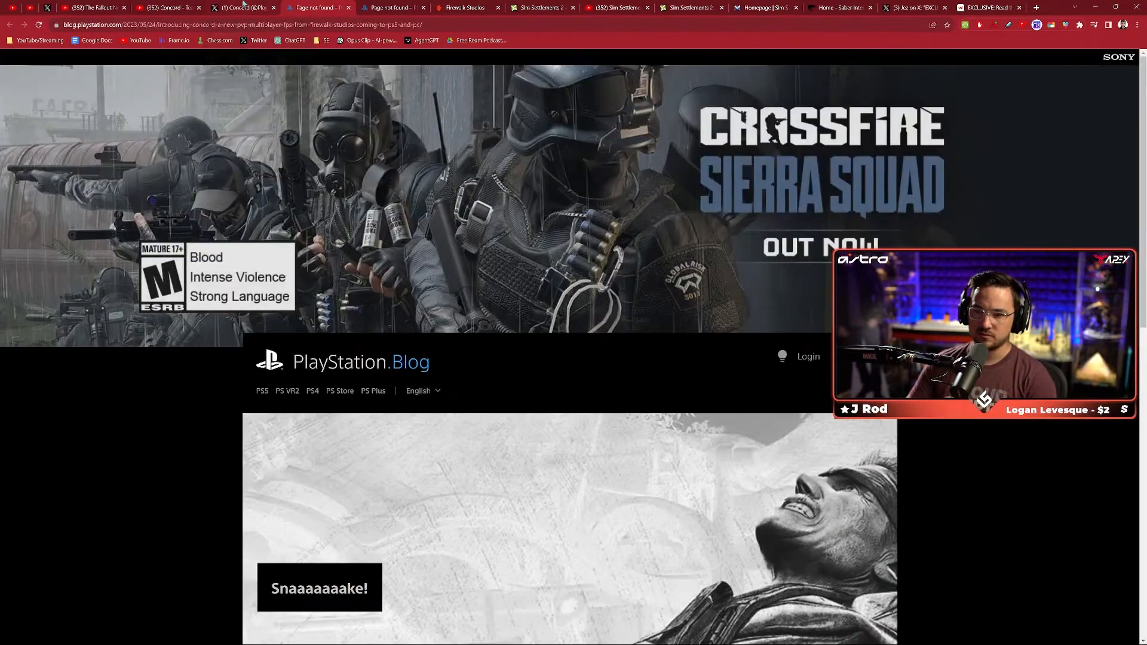
{"action": "left_click", "coordinate": [238, 8]}
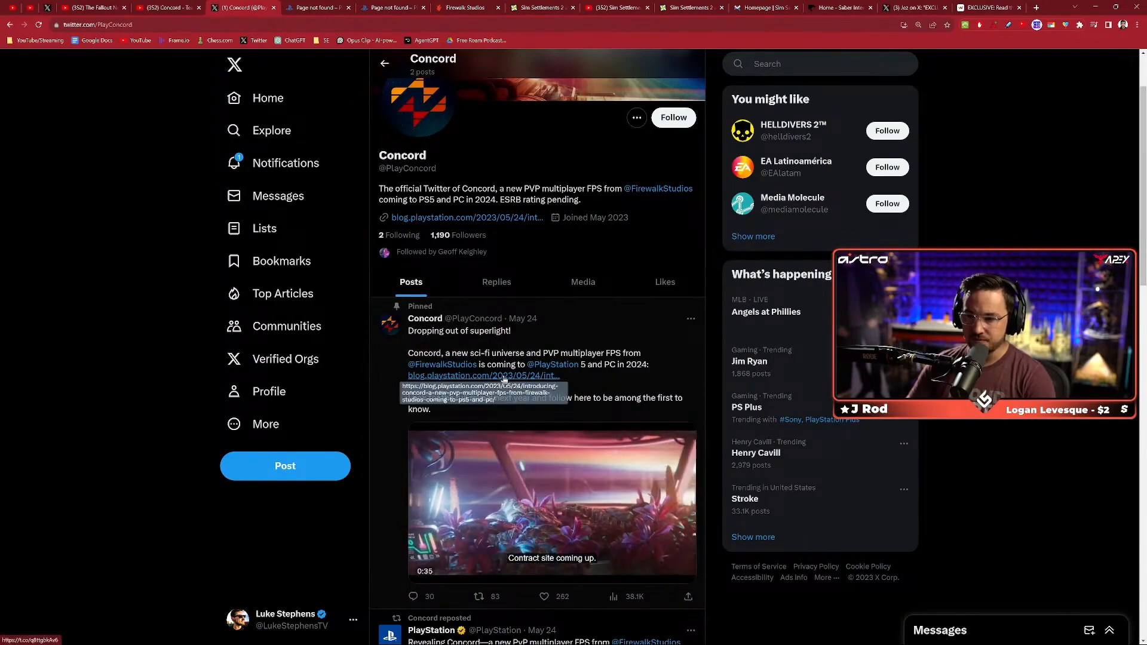
{"action": "left_click", "coordinate": [478, 375]}
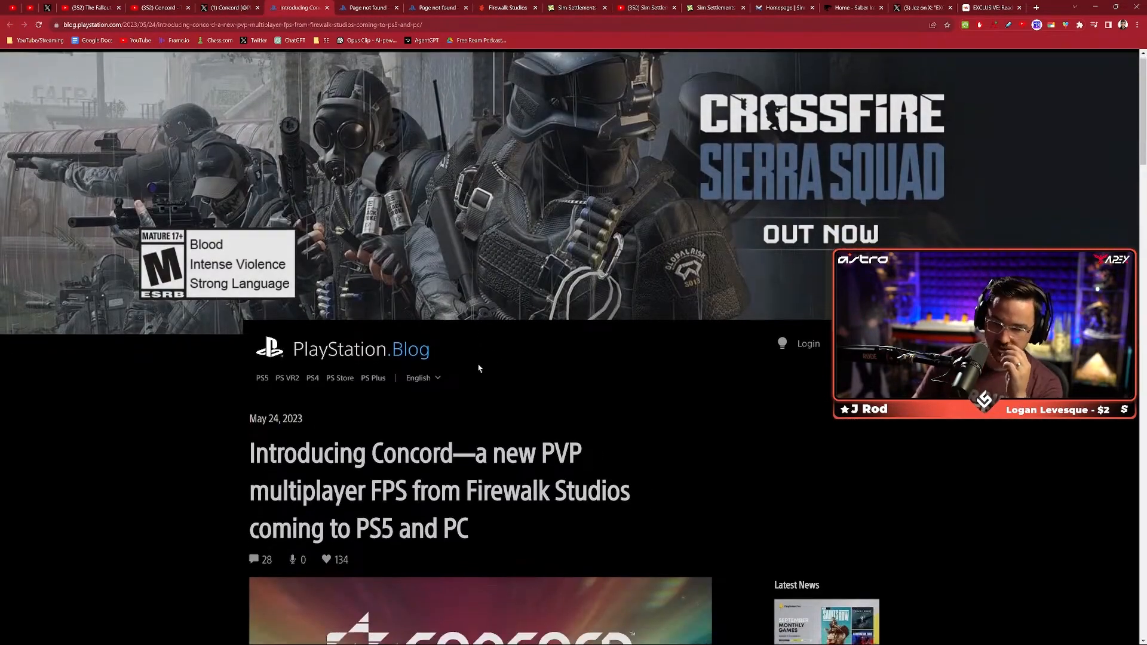
- Read down the Concord announcement, highlighting passages and zooming the text in with Ctrl+Plus
{"action": "scroll", "scroll_direction": "down", "scroll_amount": 3}
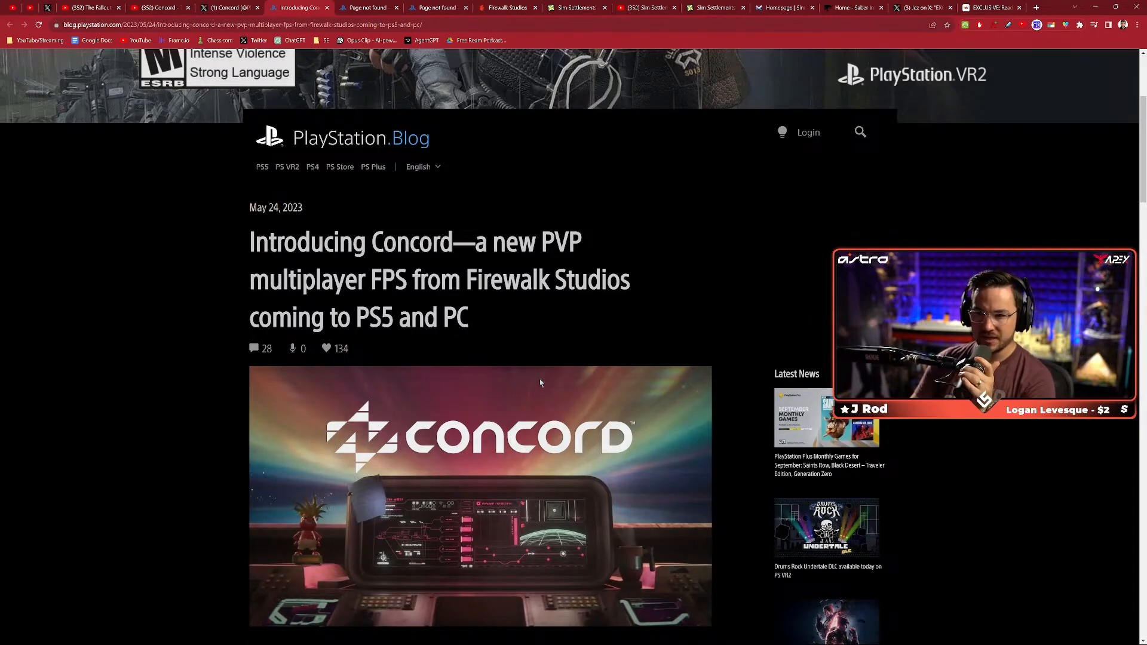
{"action": "scroll", "scroll_direction": "down", "scroll_amount": 3}
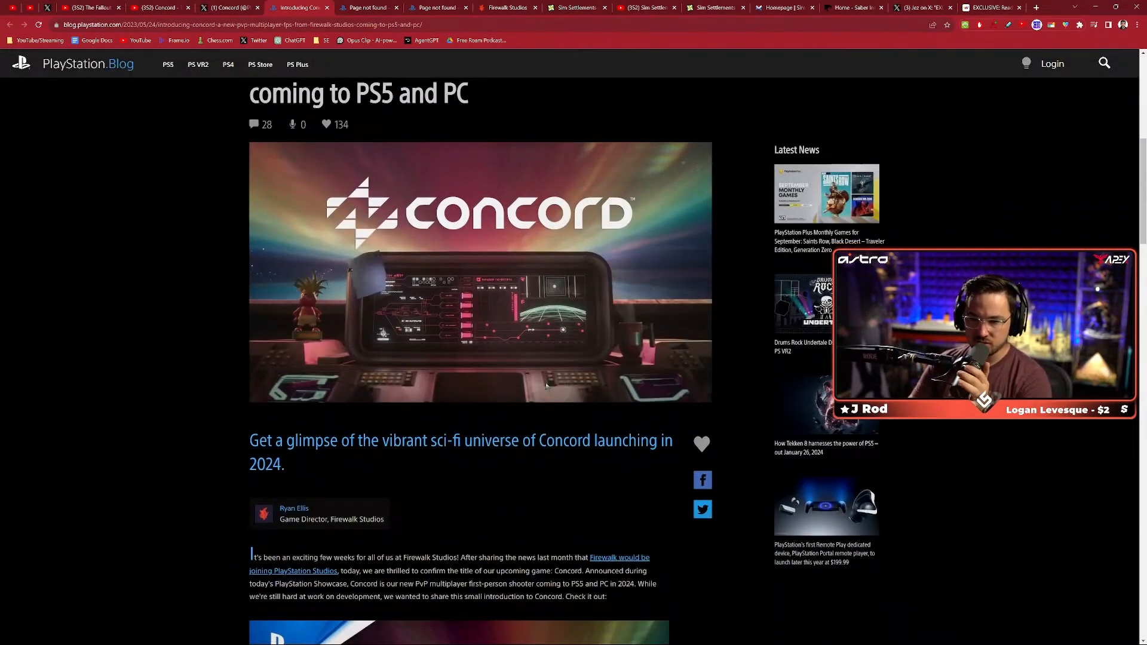
{"action": "scroll", "scroll_direction": "down", "scroll_amount": 3}
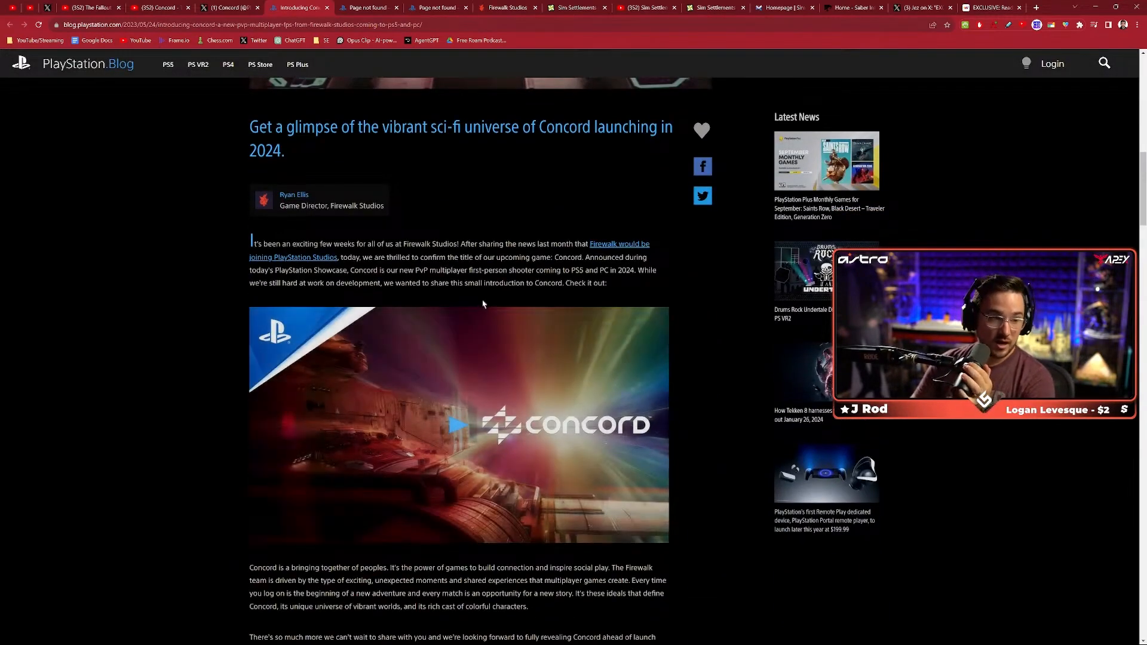
{"action": "left_click_drag", "start_coordinate": [361, 257], "coordinate": [397, 270]}
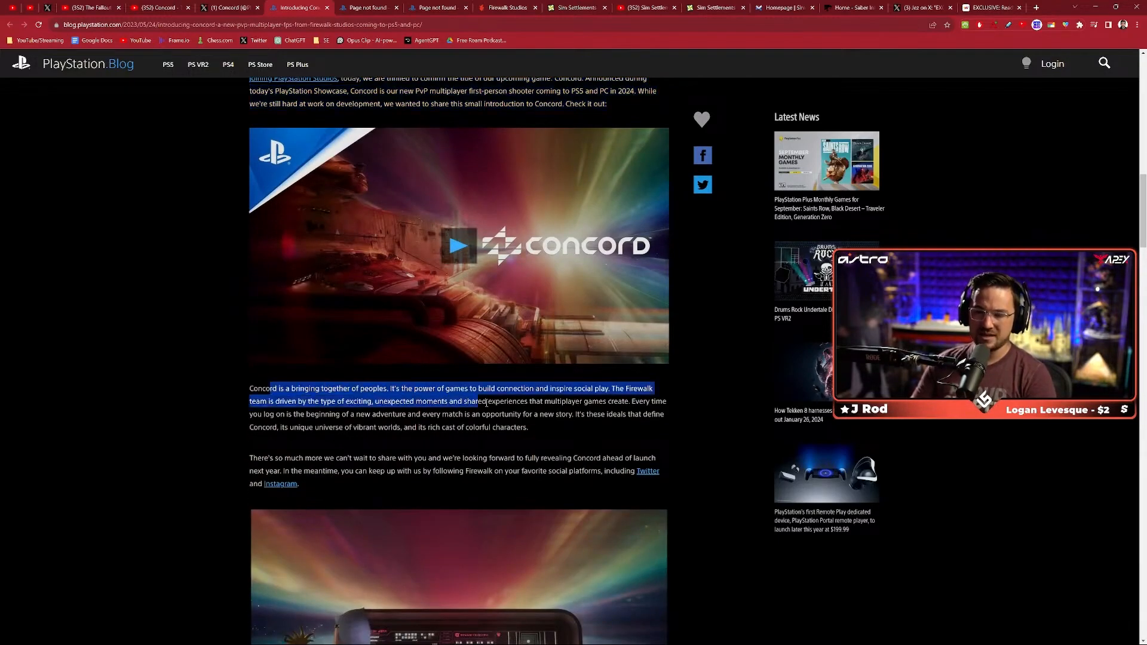
{"action": "key", "text": "ctrl++"}
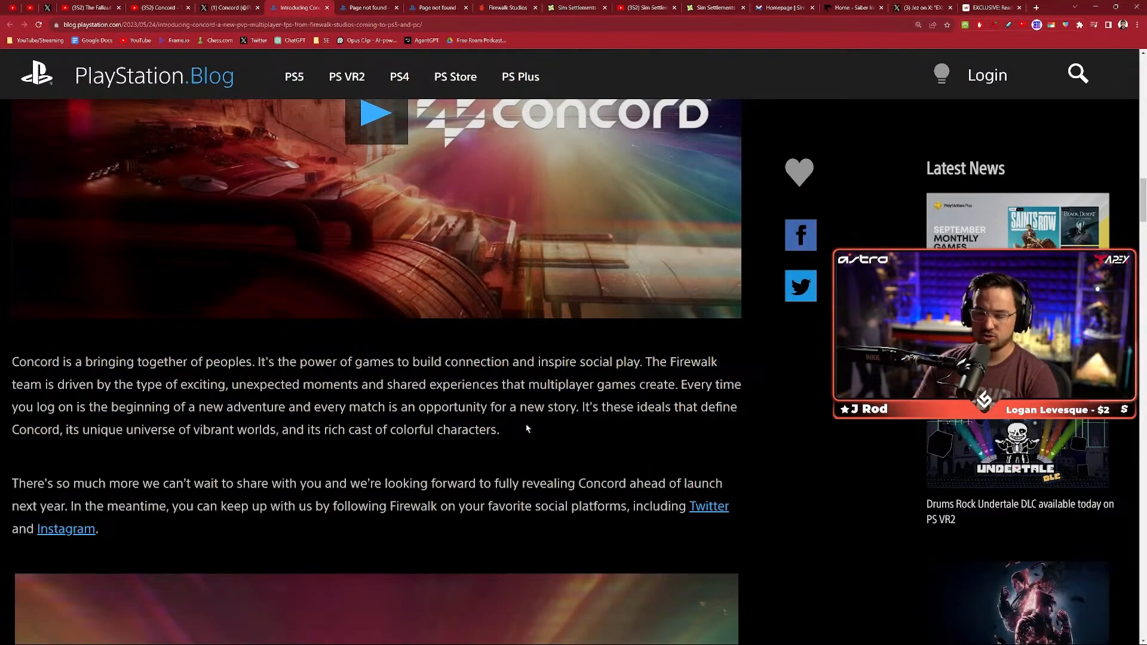
{"action": "left_click_drag", "start_coordinate": [52, 361], "coordinate": [642, 361]}
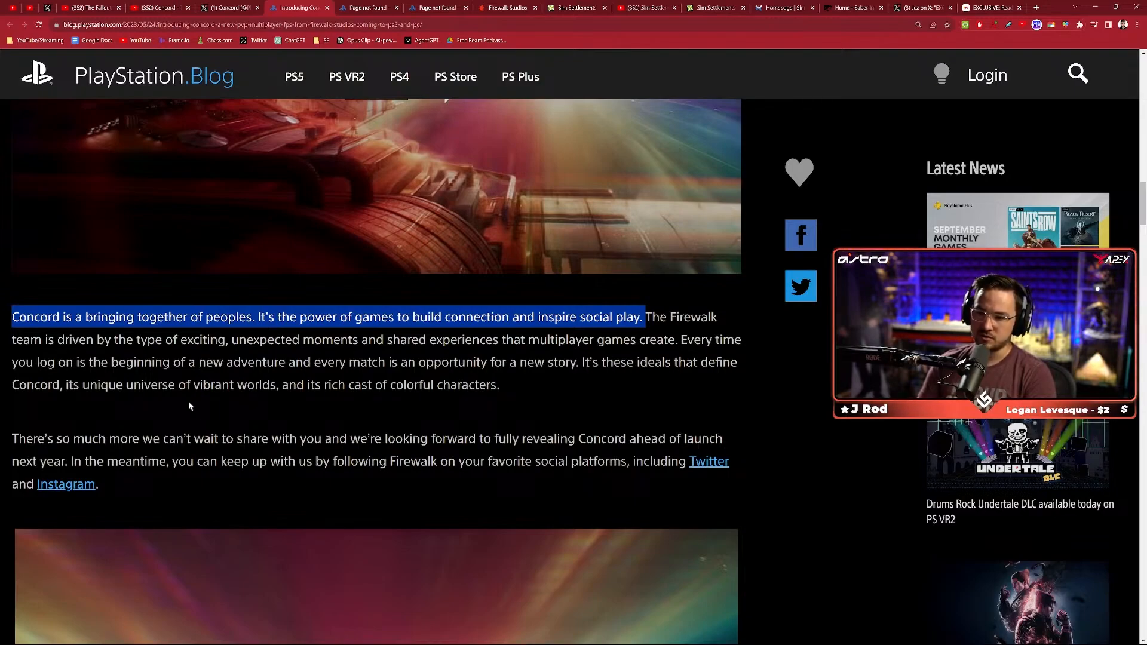
- Highlight the paragraph about revealing Concord next year and scroll to the article's end
{"action": "left_click", "coordinate": [564, 384]}
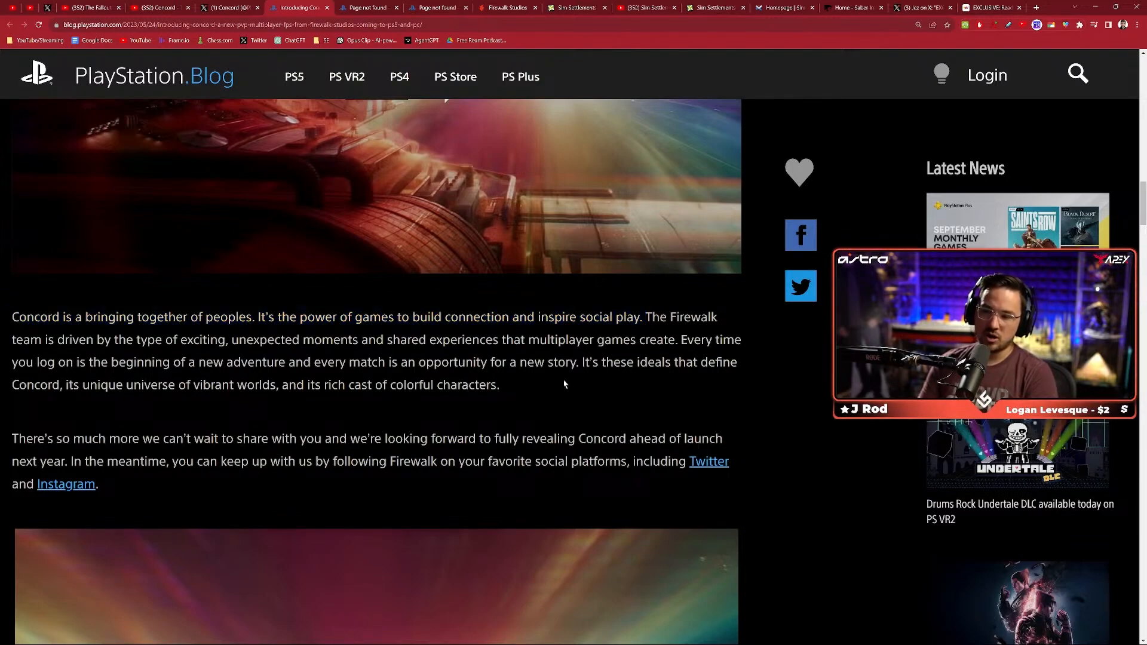
{"action": "left_click_drag", "start_coordinate": [337, 316], "coordinate": [500, 384]}
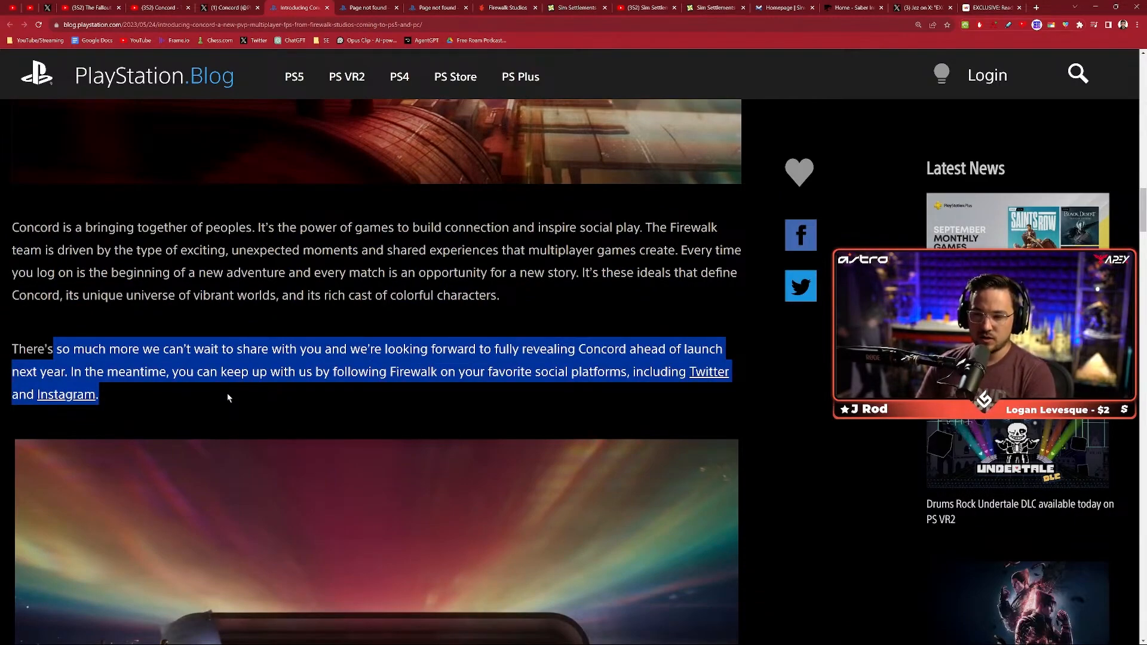
{"action": "scroll", "scroll_direction": "down", "scroll_amount": 3}
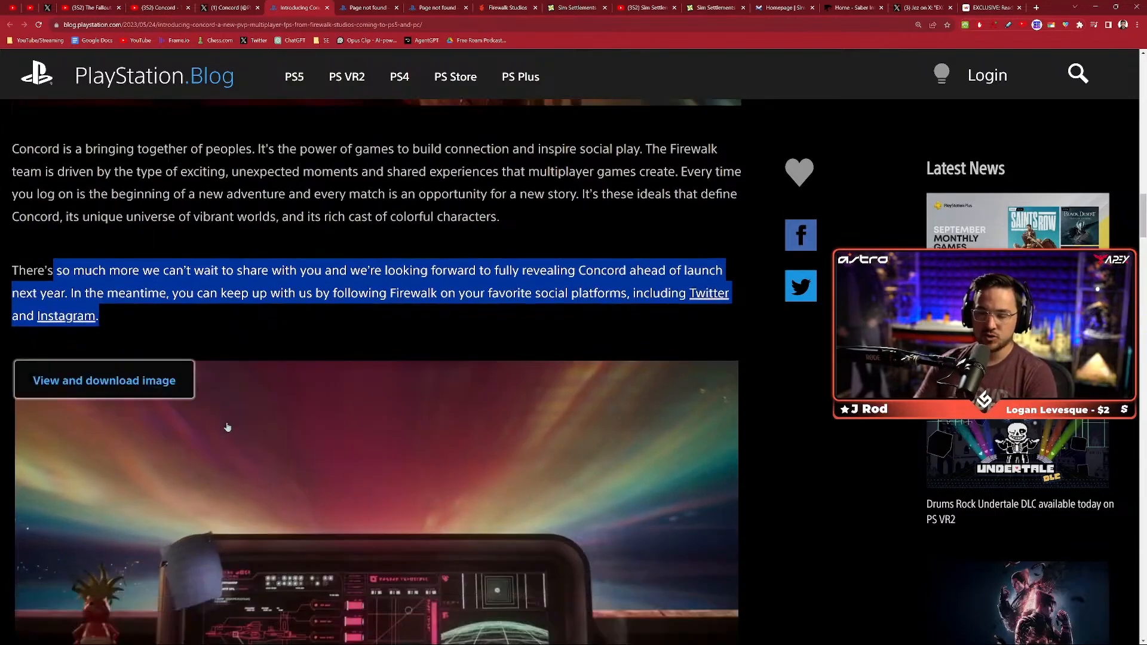
{"action": "scroll", "scroll_direction": "down", "scroll_amount": 3}
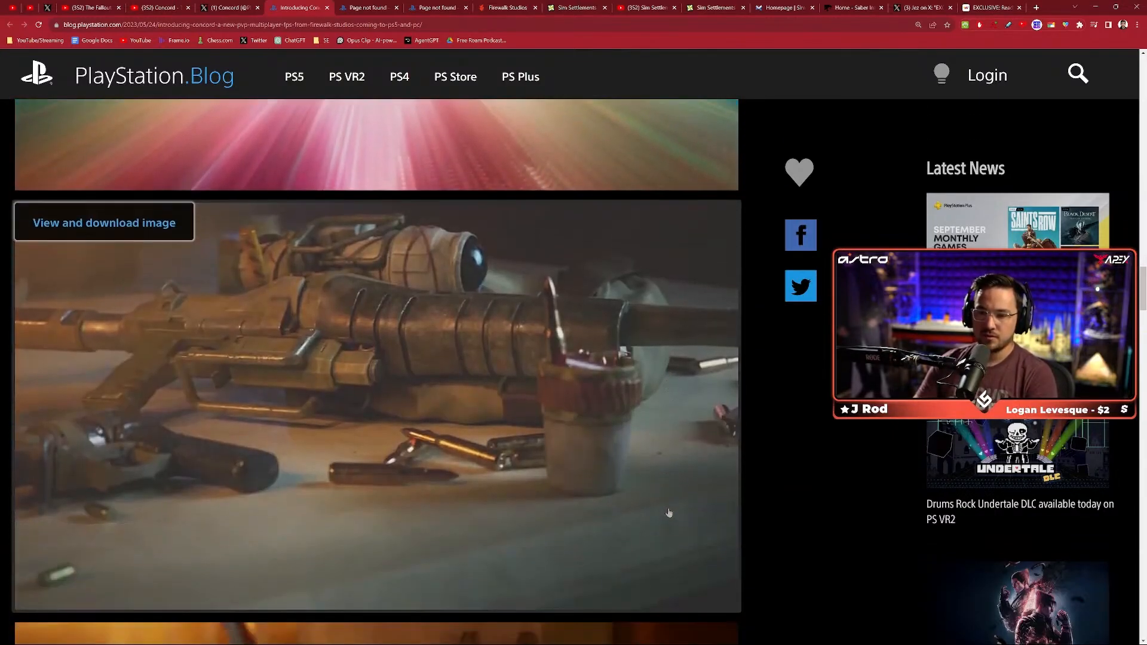
{"action": "scroll", "scroll_direction": "down", "scroll_amount": 3}
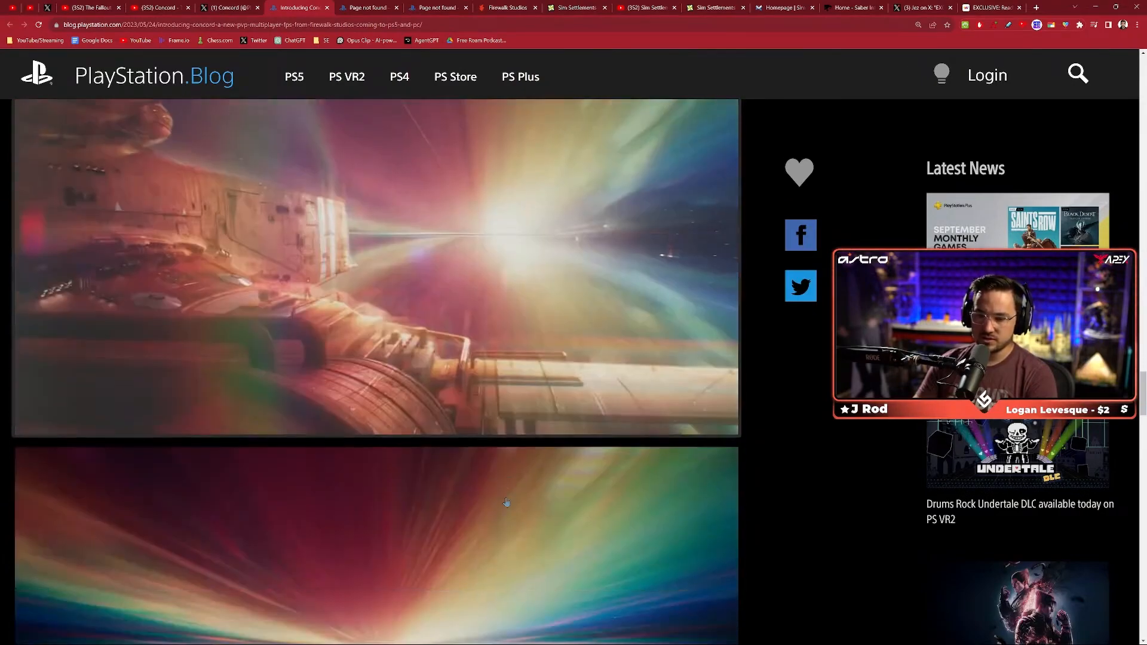
{"action": "scroll", "scroll_direction": "down", "scroll_amount": 3}
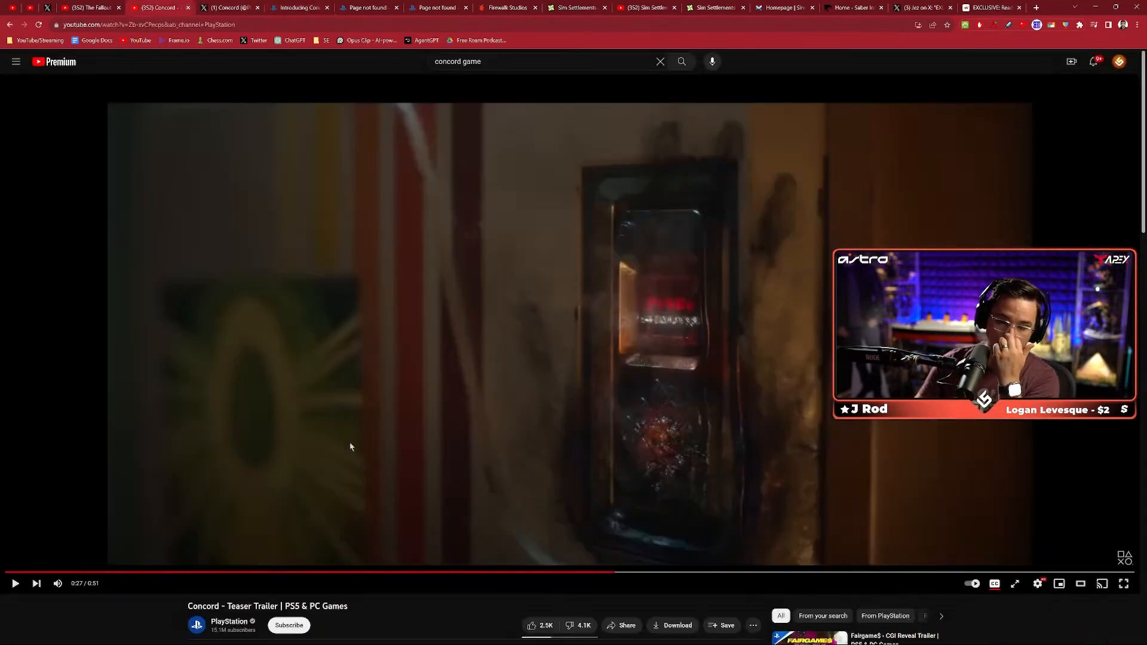
{"action": "scroll", "scroll_direction": "down", "scroll_amount": 3}
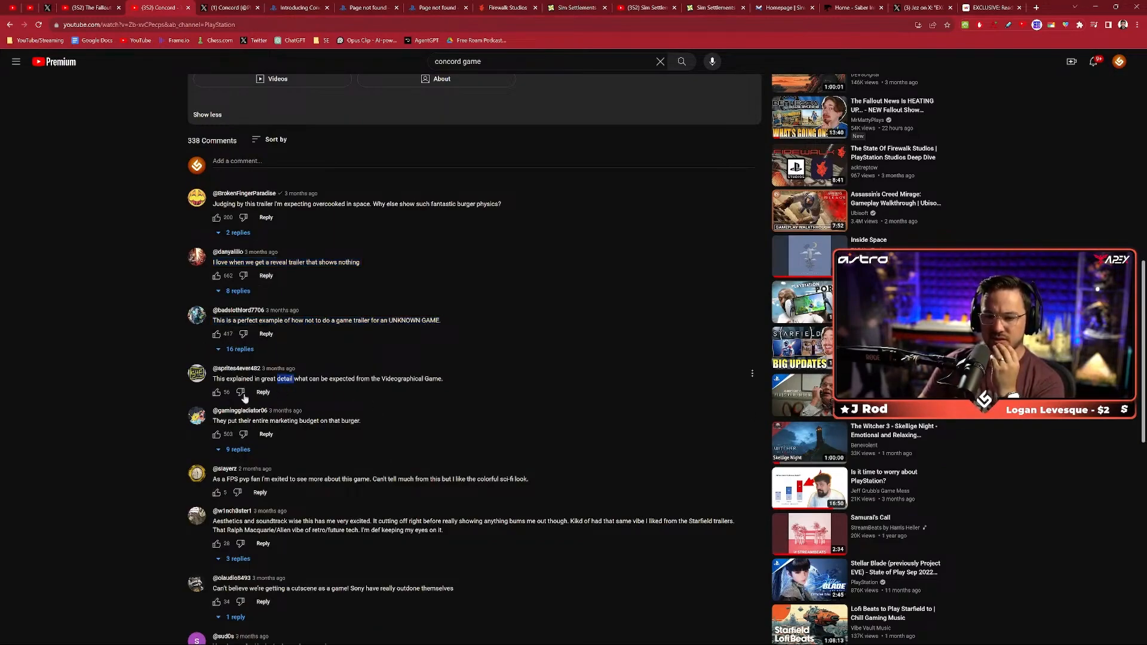
- Highlight the detailed-expectations comment and the FPS PvP fan's comment under the trailer
{"action": "triple_click", "coordinate": [328, 378]}
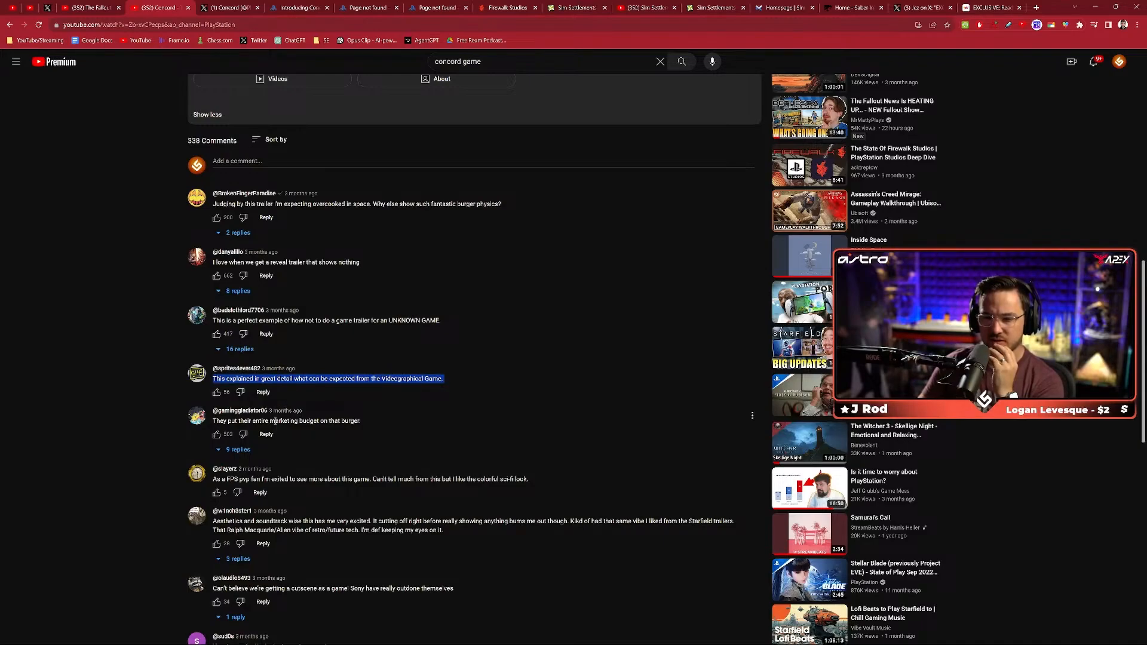
{"action": "scroll", "scroll_direction": "down", "scroll_amount": 3}
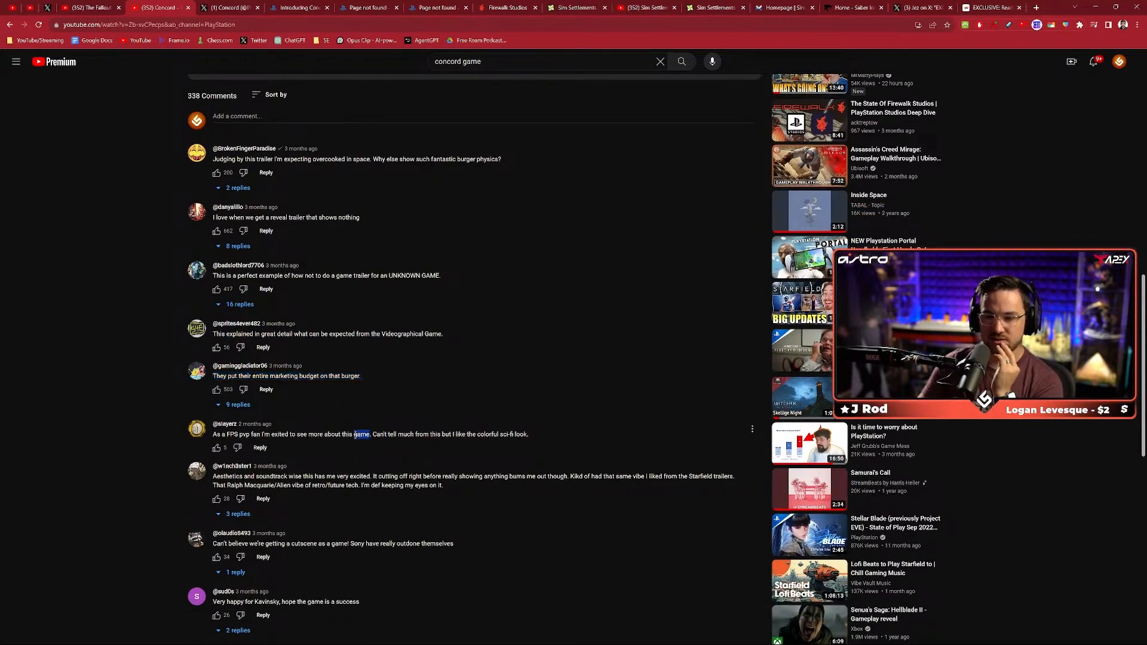
{"action": "triple_click", "coordinate": [359, 434]}
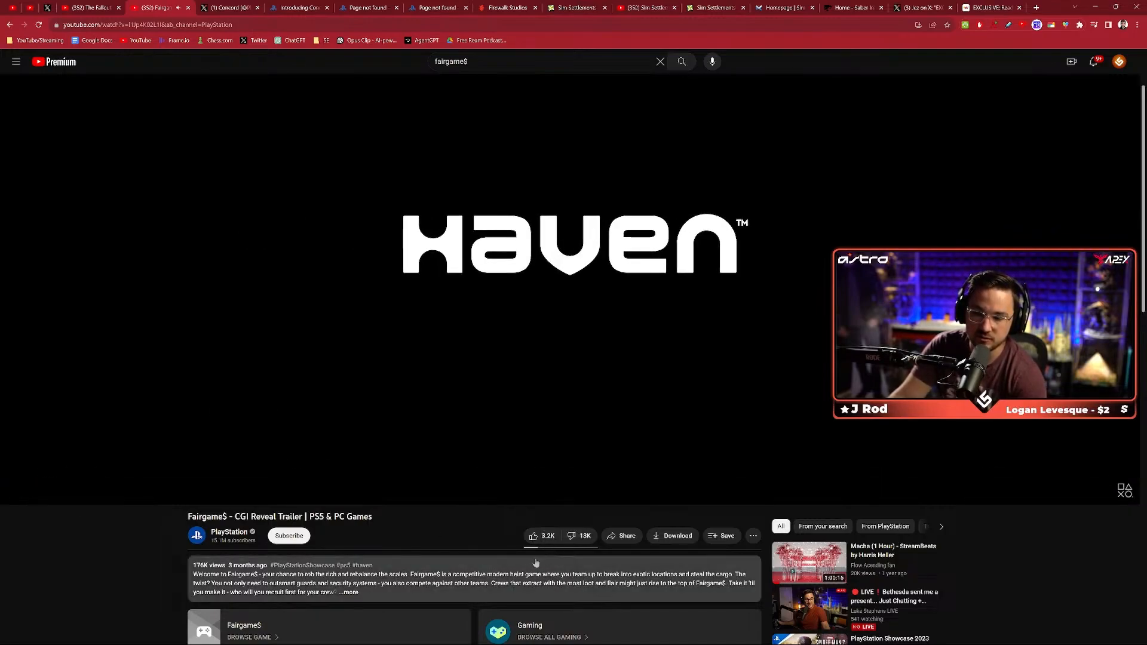
- Open the Fairgame$ CGI Reveal Trailer from the YouTube results
{"action": "left_click", "coordinate": [596, 290]}
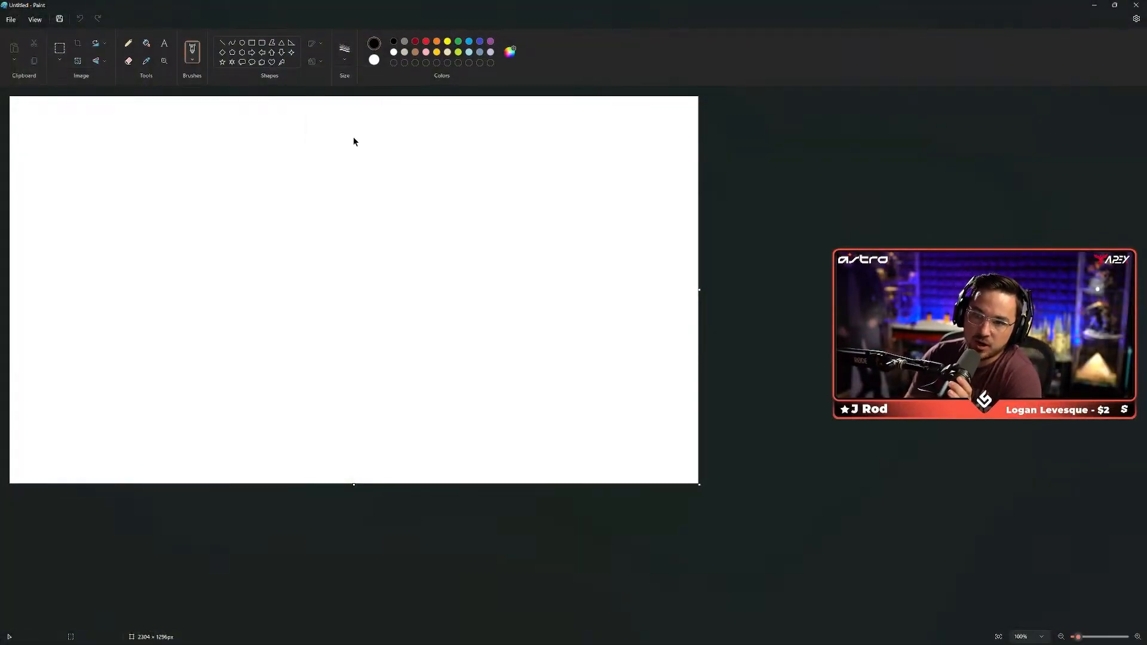
- Draw a tall rectangular bar near the left with a small box across its base
{"action": "left_click_drag", "start_coordinate": [78, 227], "coordinate": [51, 475]}
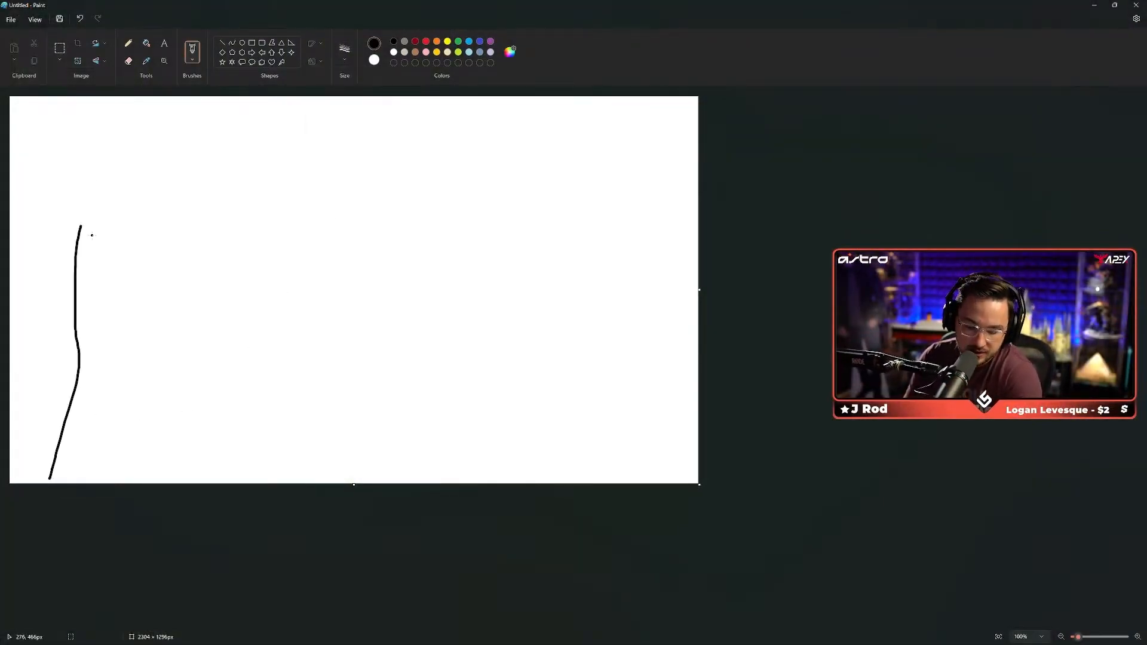
{"action": "key", "text": "ctrl+z"}
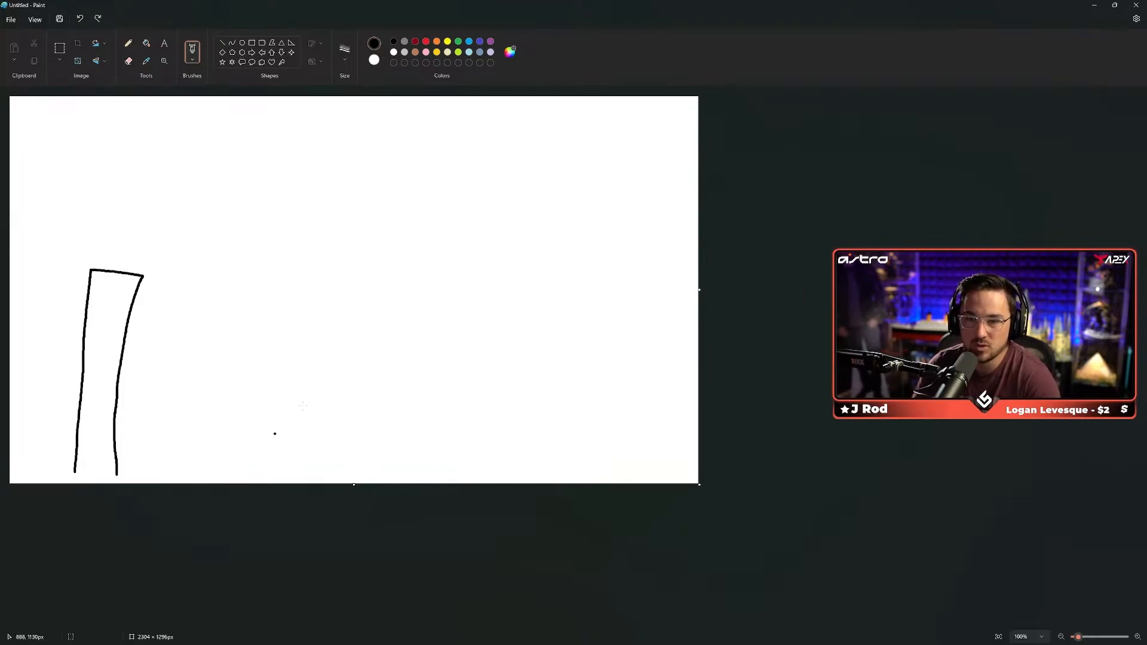
{"action": "left_click_drag", "start_coordinate": [115, 238], "coordinate": [175, 479]}
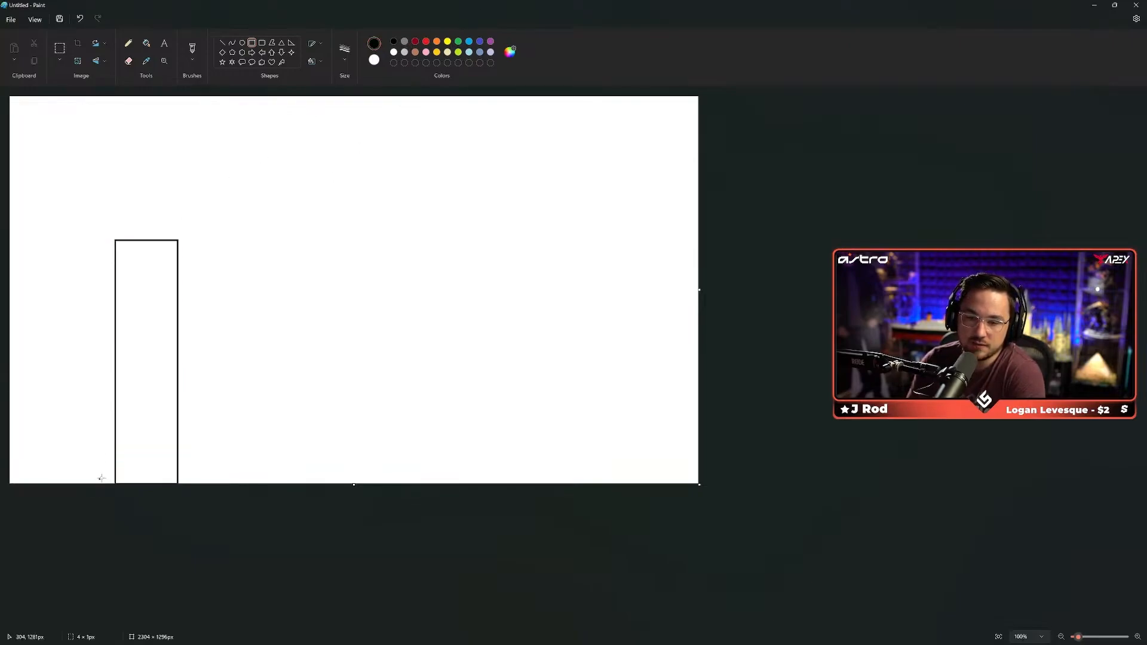
{"action": "left_click_drag", "start_coordinate": [99, 426], "coordinate": [179, 479]}
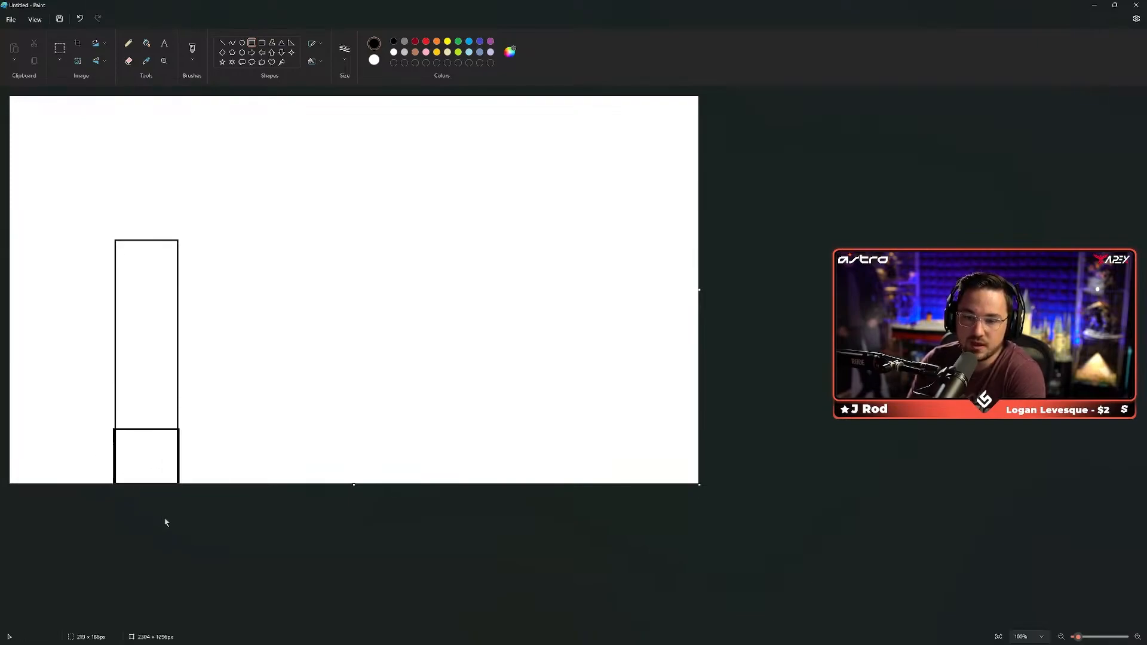
{"action": "mouse_move", "coordinate": [151, 459]}
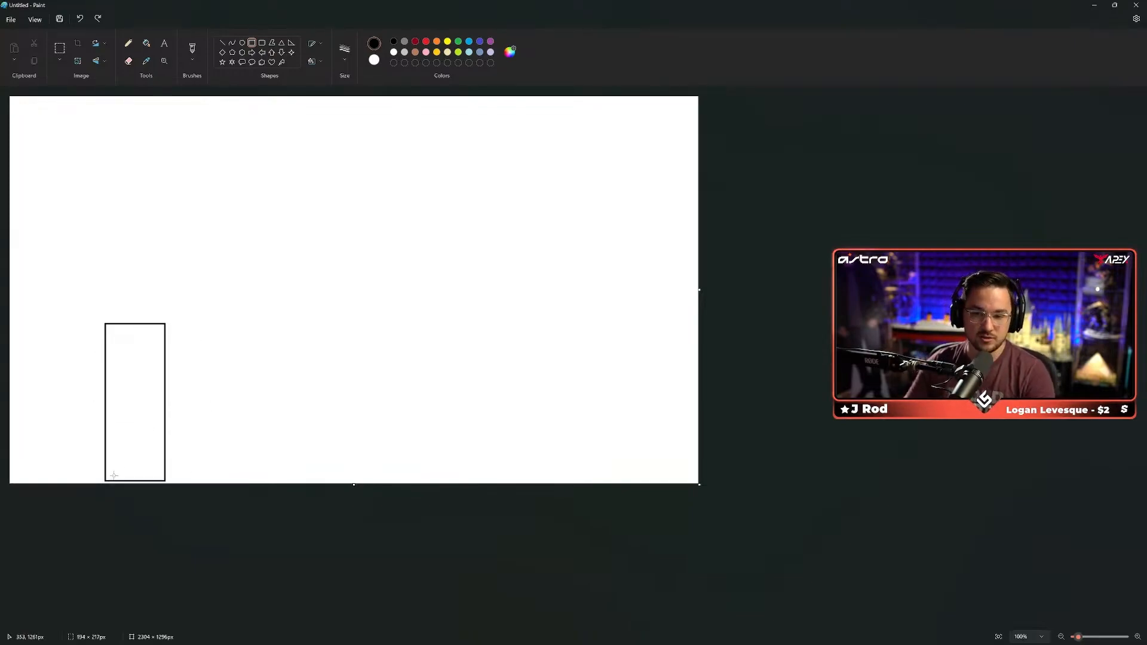
{"action": "left_click_drag", "start_coordinate": [104, 457], "coordinate": [166, 483]}
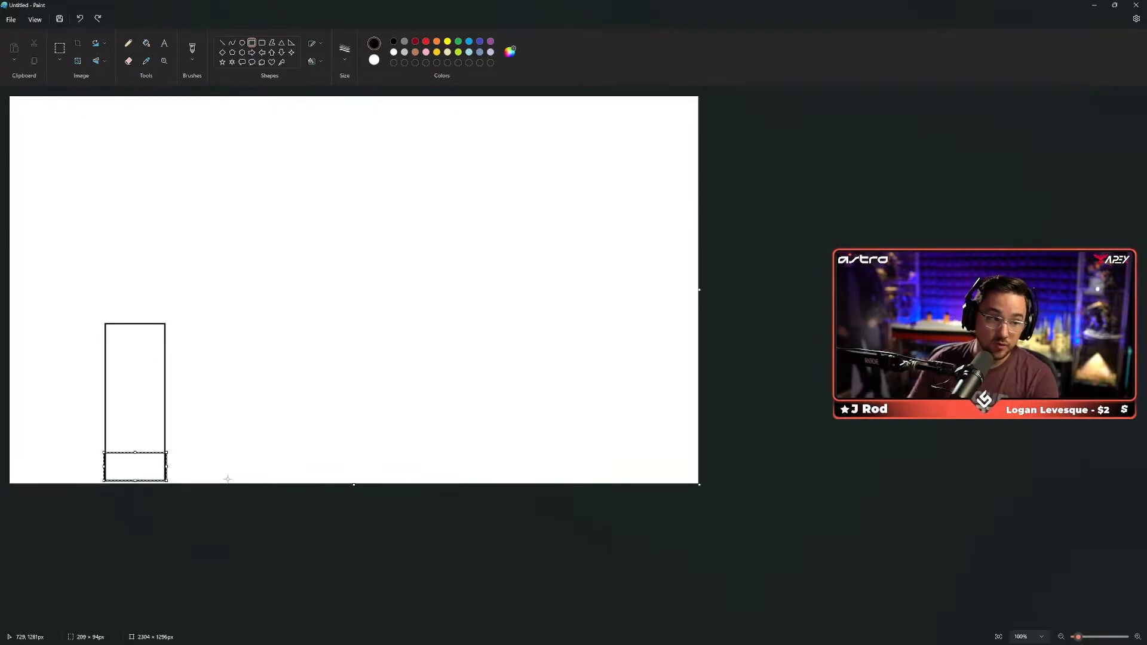
- Draw the second black bar to the right of the first
{"action": "left_click_drag", "start_coordinate": [252, 388], "coordinate": [283, 479]}
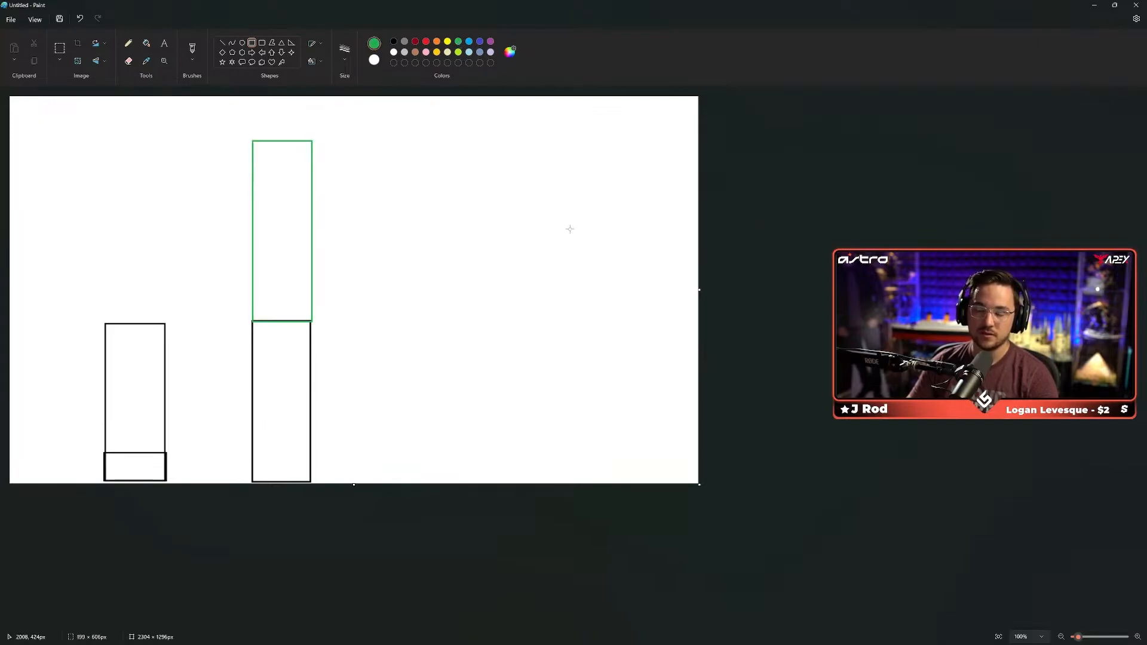
{"action": "mouse_move", "coordinate": [306, 207]}
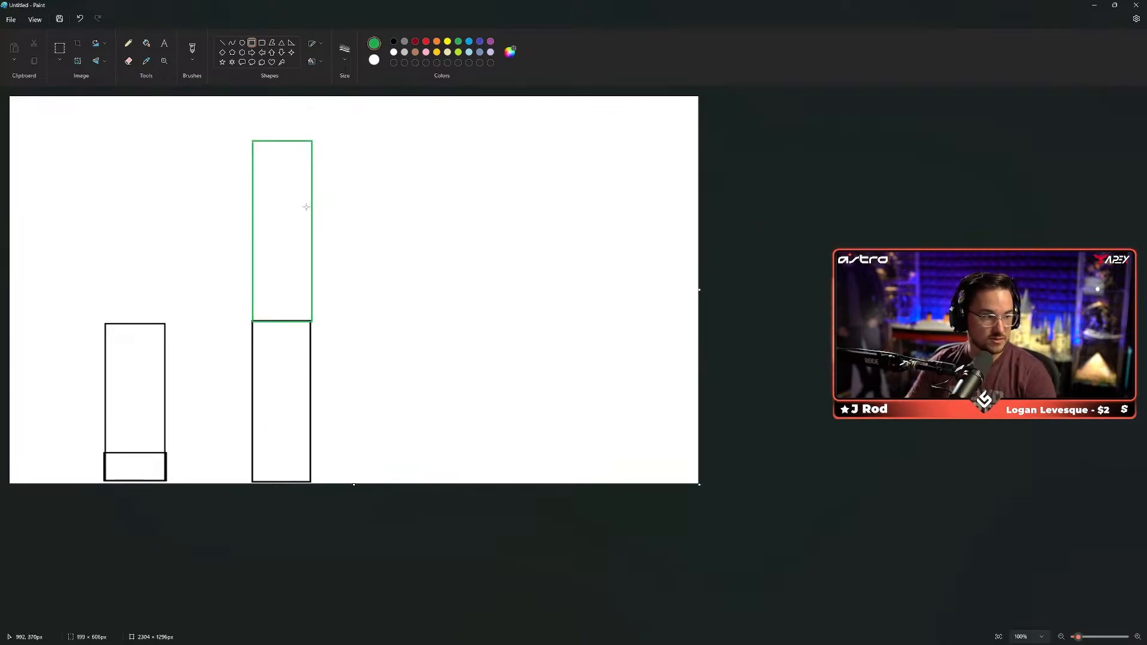
{"action": "mouse_move", "coordinate": [235, 366]}
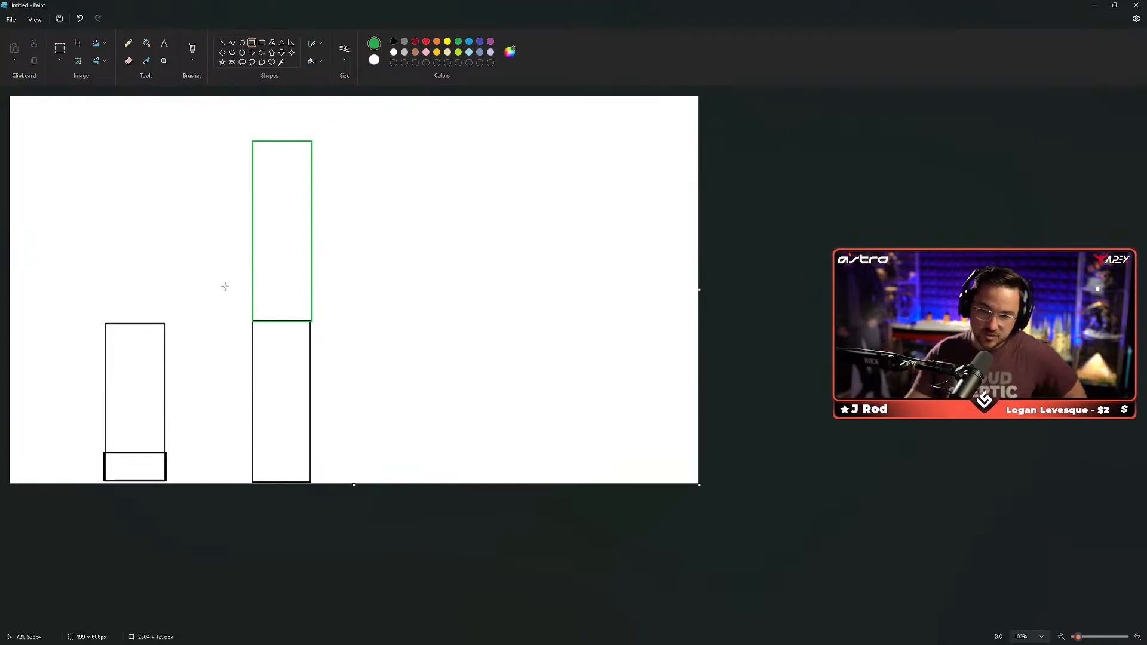
{"action": "mouse_move", "coordinate": [309, 193]}
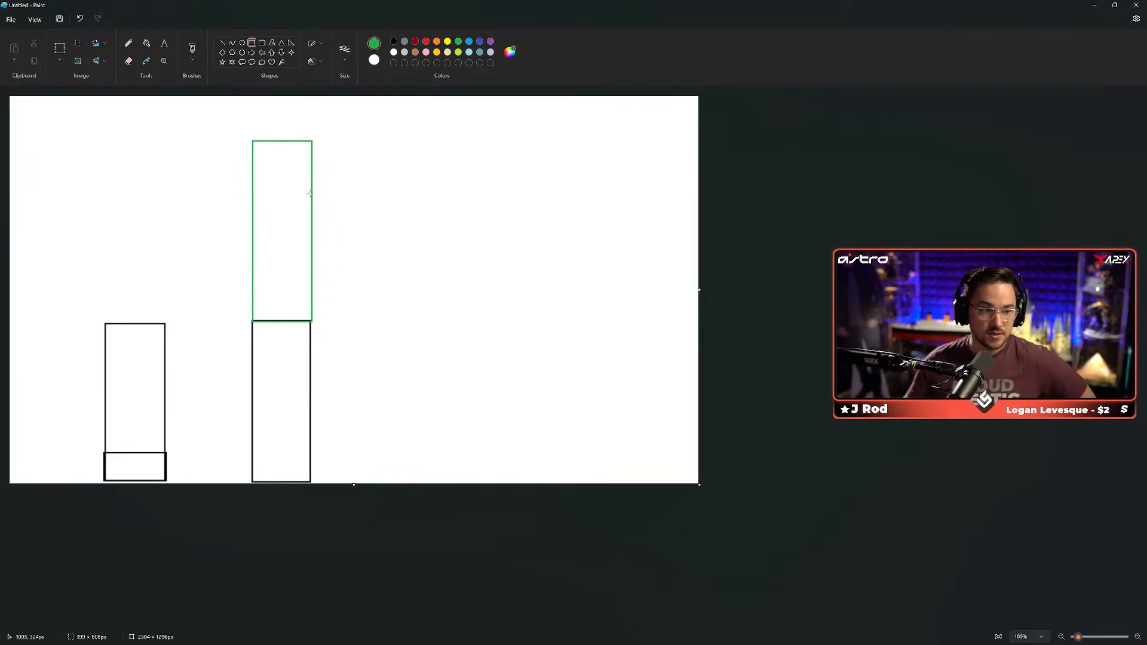
{"action": "mouse_move", "coordinate": [285, 313]}
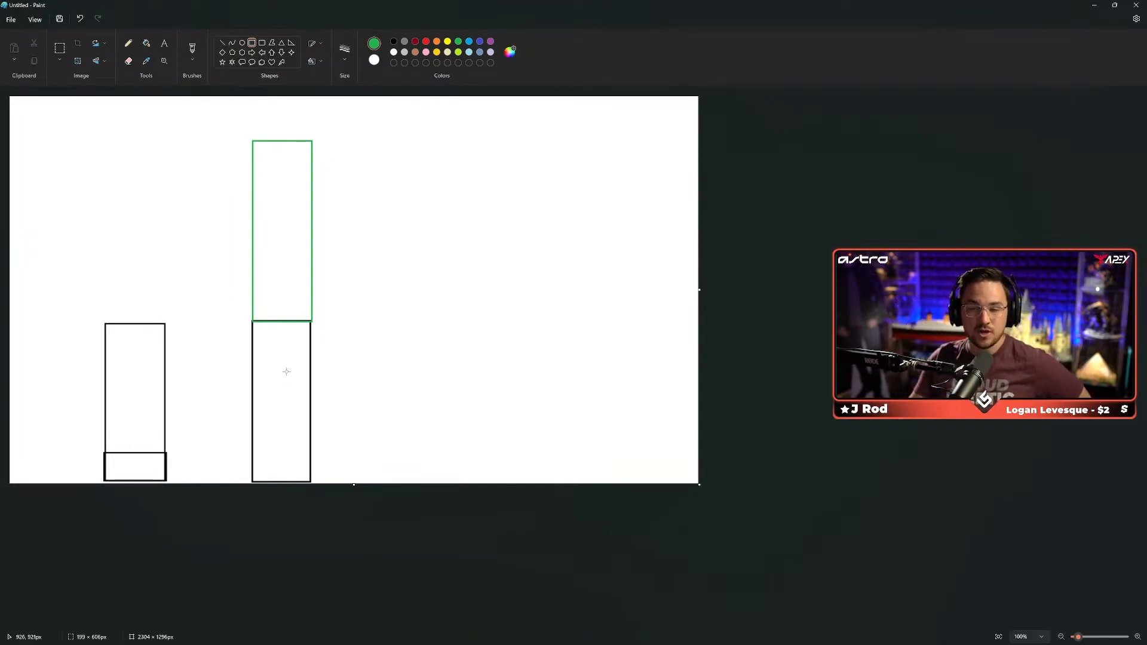
{"action": "mouse_move", "coordinate": [333, 261]}
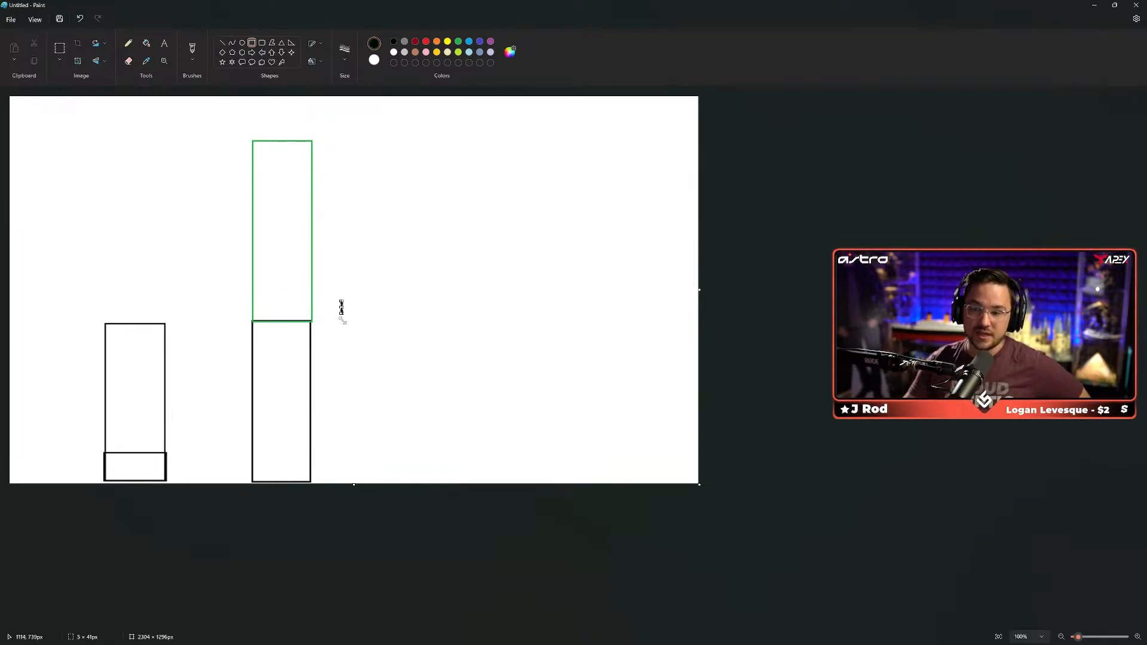
- Draw a horizontal timeline beside the bars with a first tick and a label beneath it
{"action": "left_click_drag", "start_coordinate": [340, 308], "coordinate": [678, 315]}
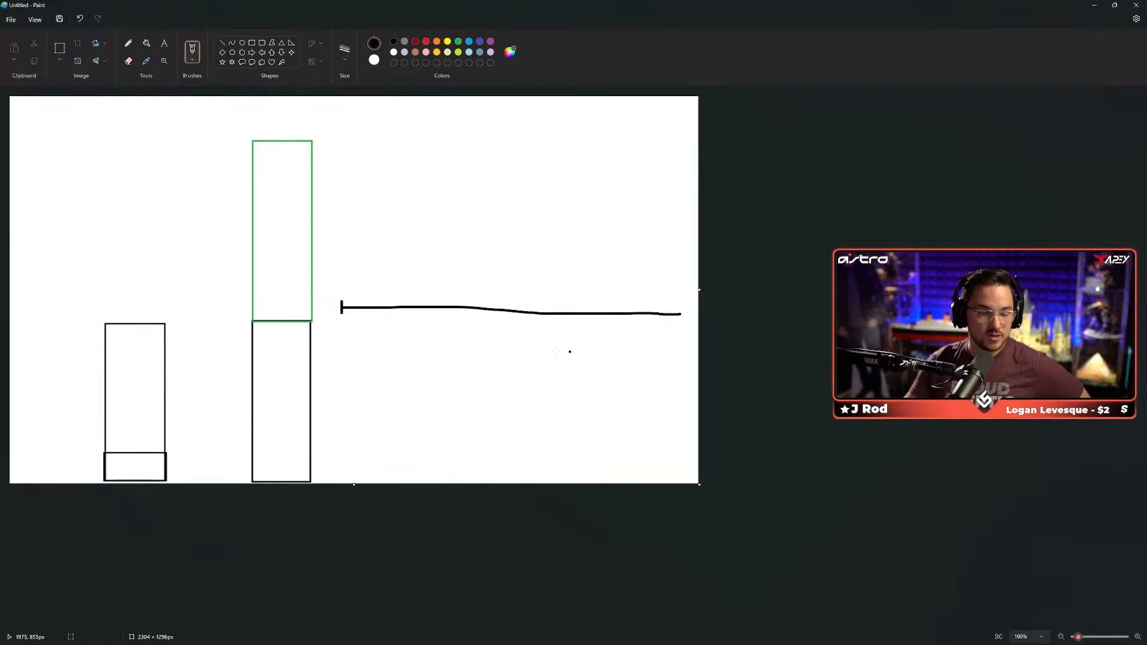
{"action": "left_click_drag", "start_coordinate": [375, 293], "coordinate": [374, 336]}
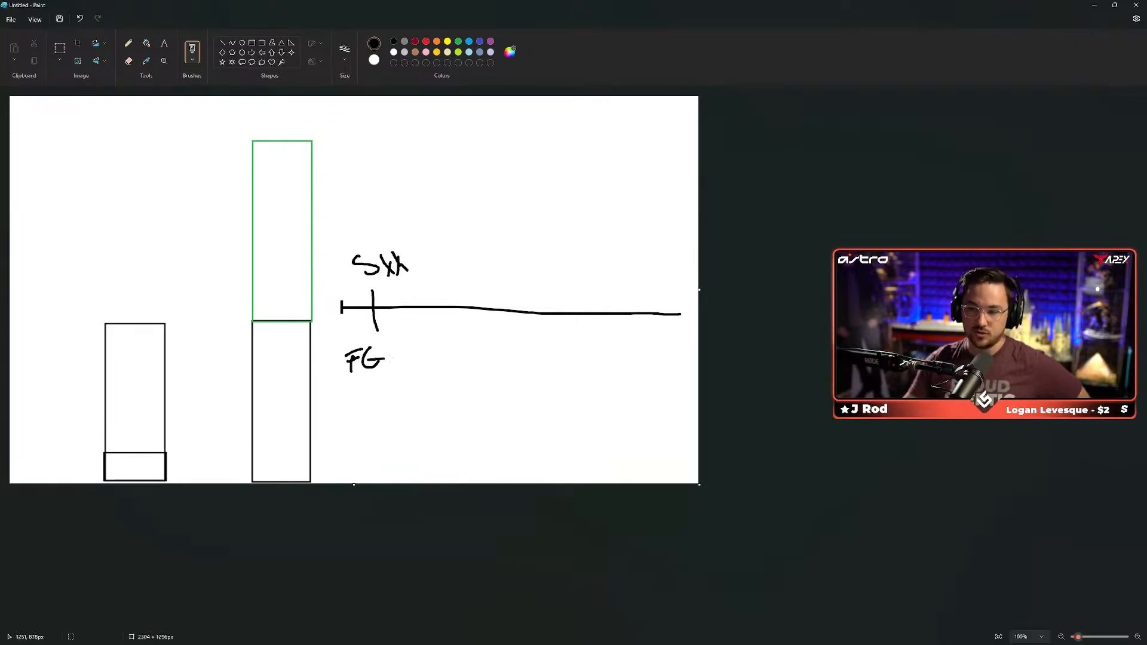
{"action": "left_click_drag", "start_coordinate": [406, 344], "coordinate": [398, 377]}
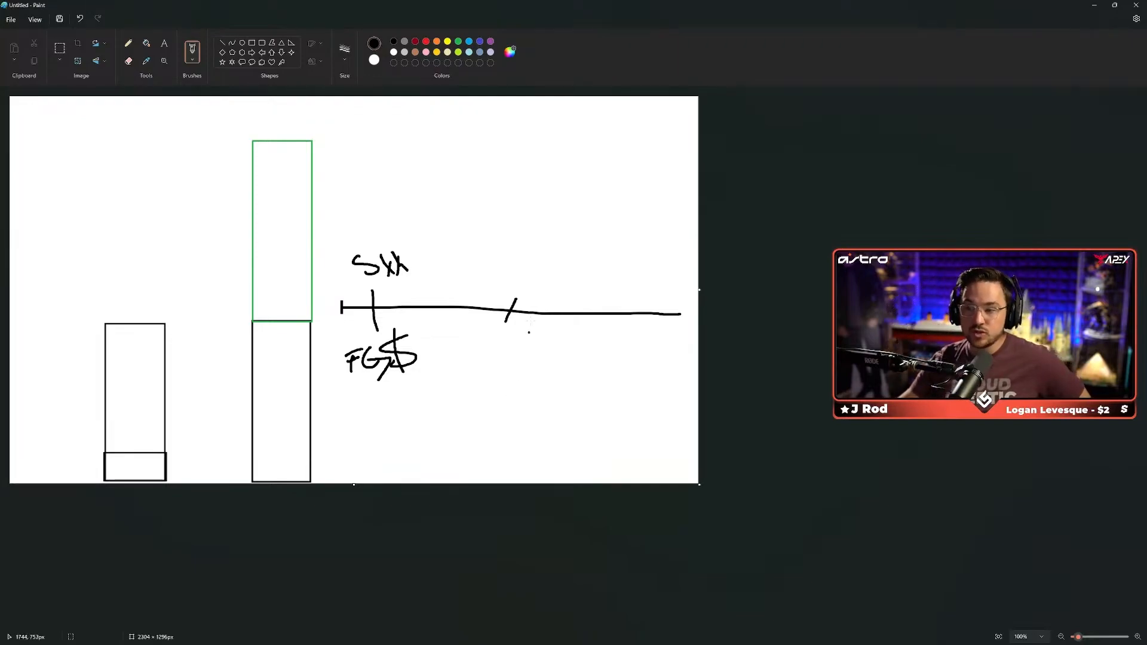
- Handwrite labels at the second and third ticks, scribbling out the one under the second
{"action": "left_click_drag", "start_coordinate": [490, 256], "coordinate": [479, 277]}
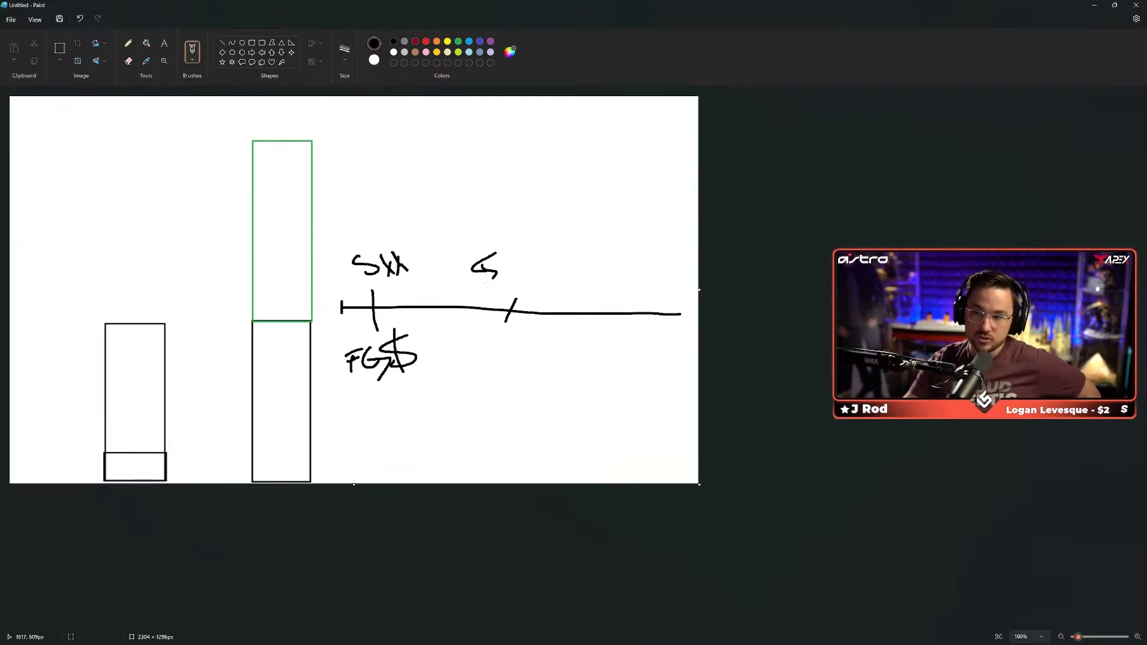
{"action": "left_click_drag", "start_coordinate": [512, 256], "coordinate": [545, 278]}
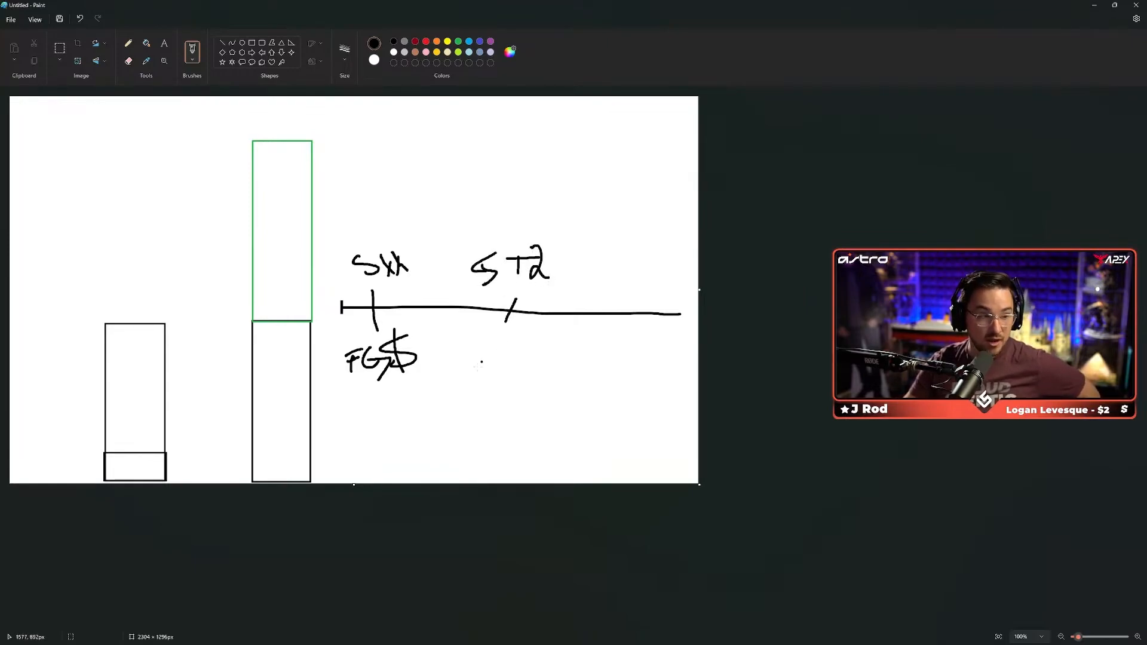
{"action": "left_click_drag", "start_coordinate": [488, 344], "coordinate": [488, 364]}
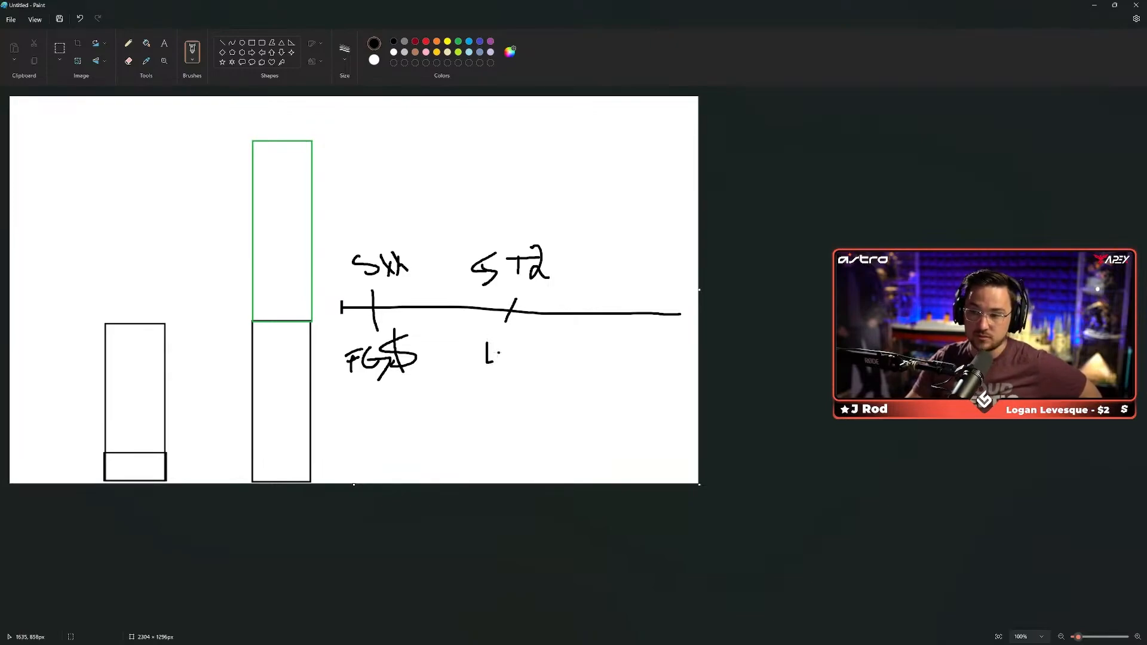
{"action": "left_click_drag", "start_coordinate": [486, 358], "coordinate": [552, 358]}
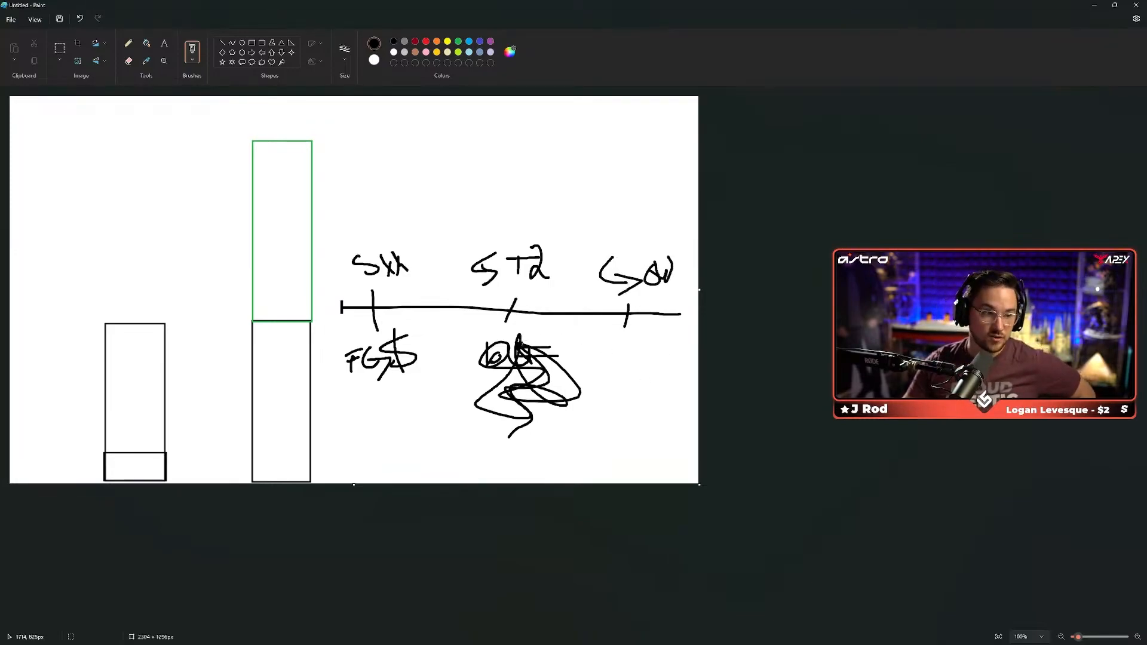
{"action": "left_click_drag", "start_coordinate": [603, 351], "coordinate": [633, 362]}
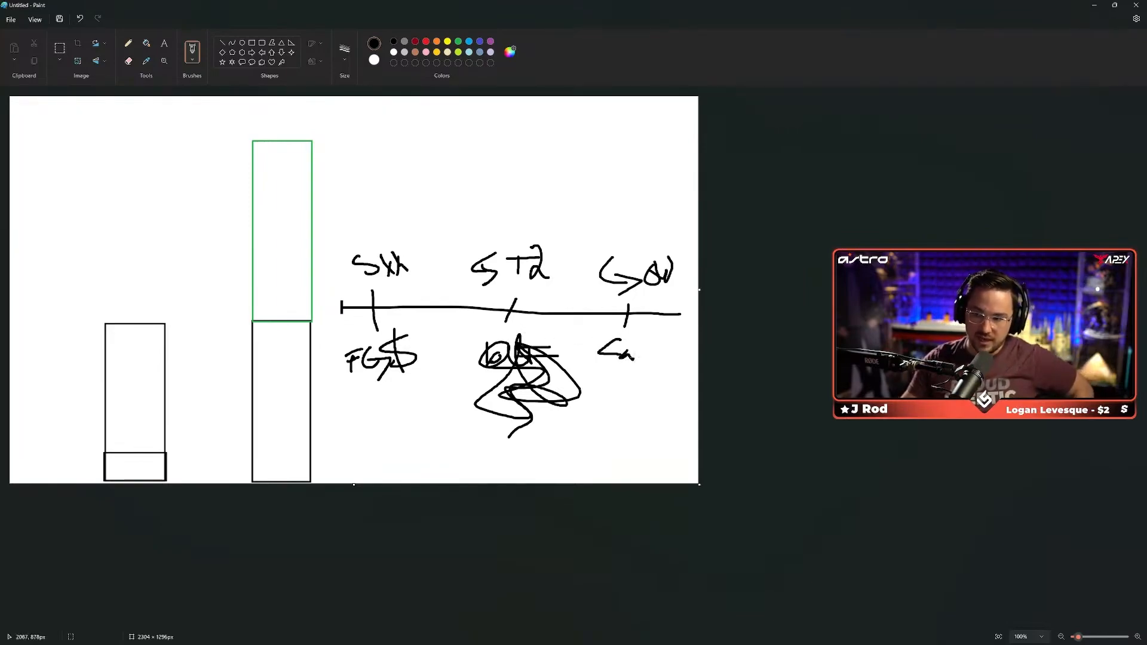
- Draw boxes around the labels above and below the three ticks
{"action": "left_click_drag", "start_coordinate": [340, 249], "coordinate": [450, 285]}
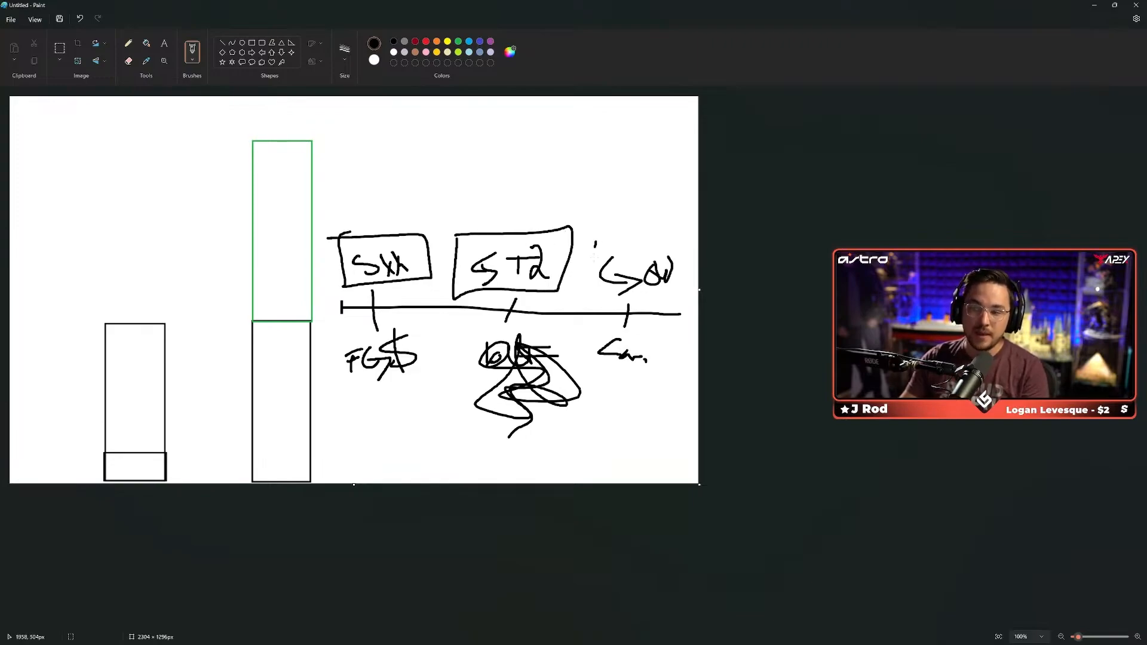
{"action": "left_click_drag", "start_coordinate": [586, 241], "coordinate": [694, 304]}
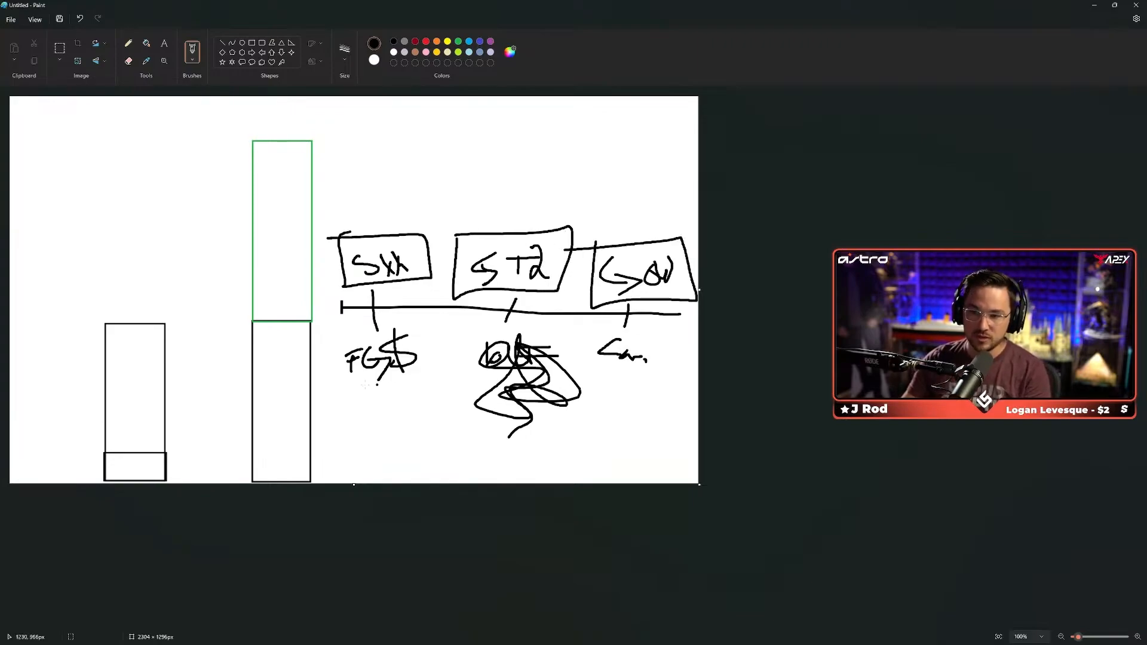
{"action": "left_click_drag", "start_coordinate": [333, 333], "coordinate": [428, 377]}
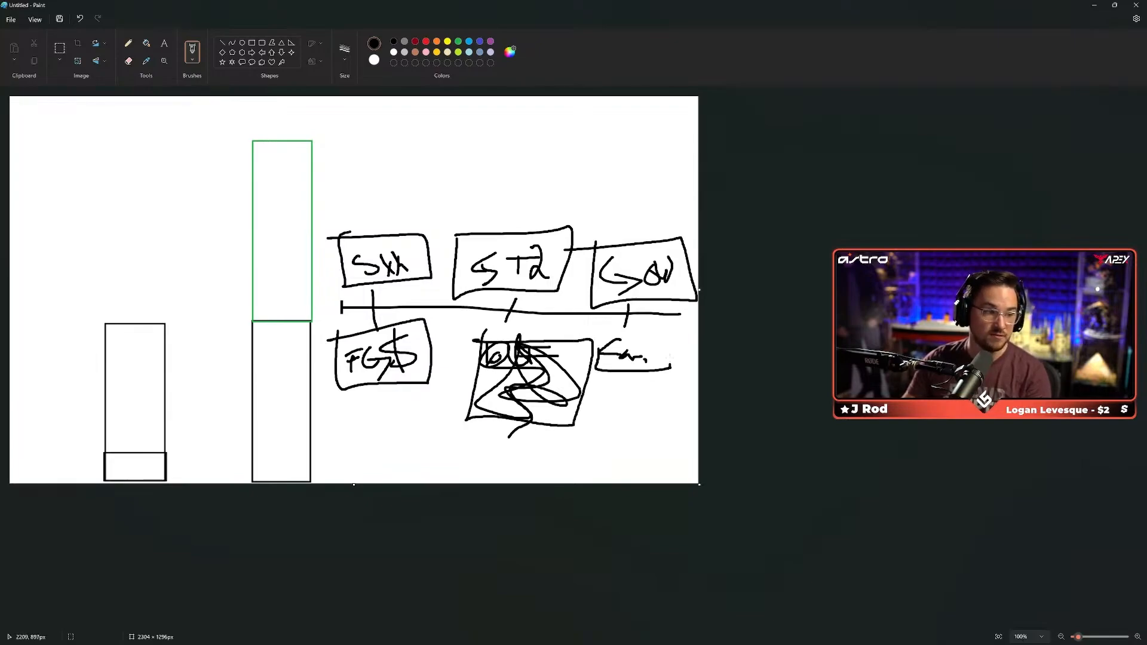
{"action": "left_click_drag", "start_coordinate": [589, 333], "coordinate": [669, 373]}
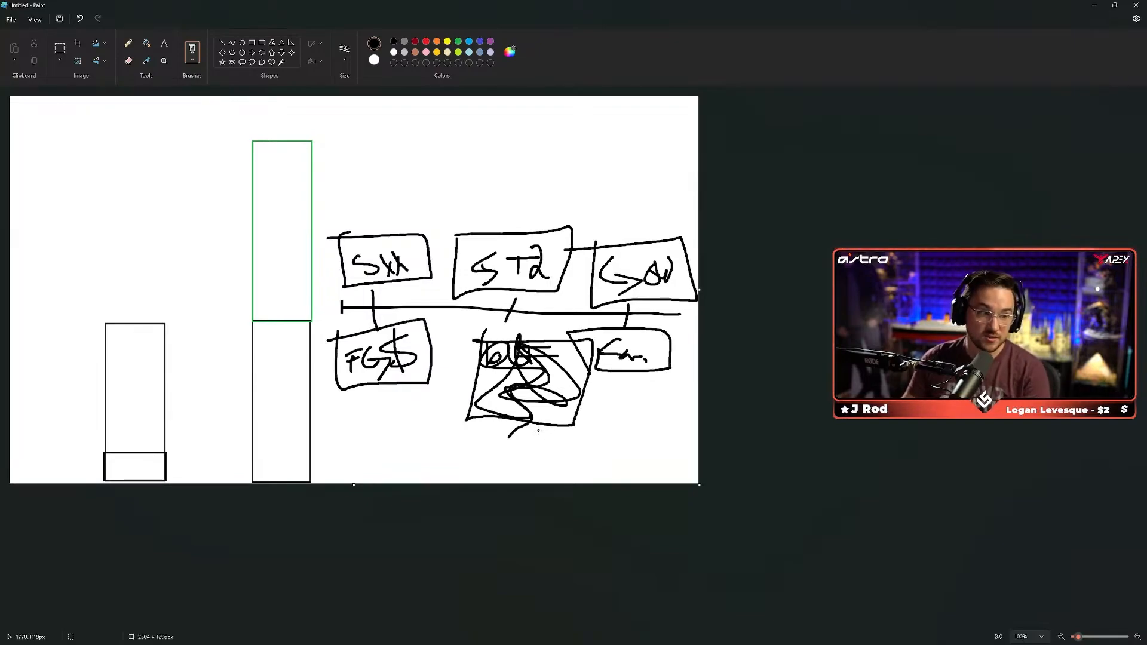